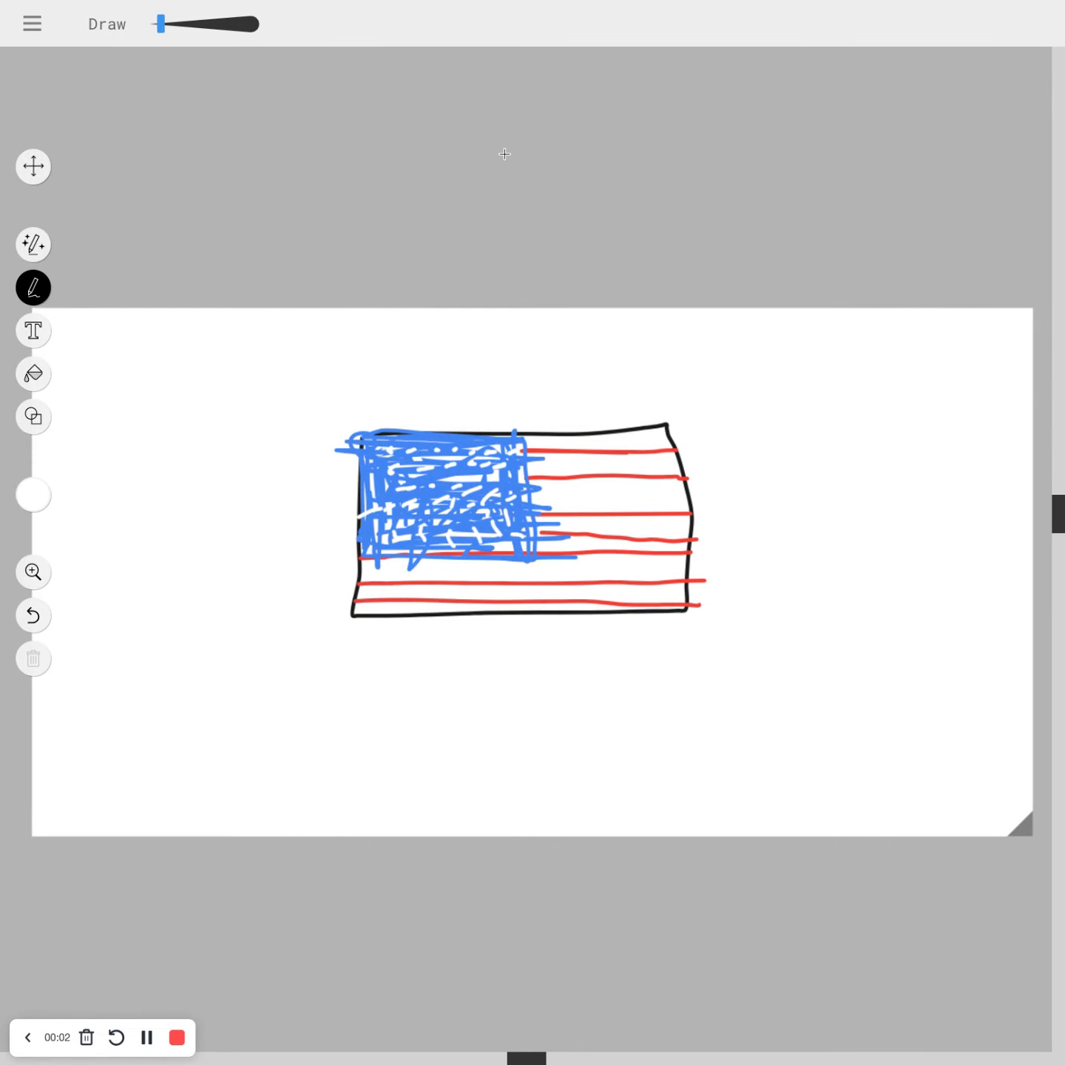
pyautogui.moveTo(875, 710)
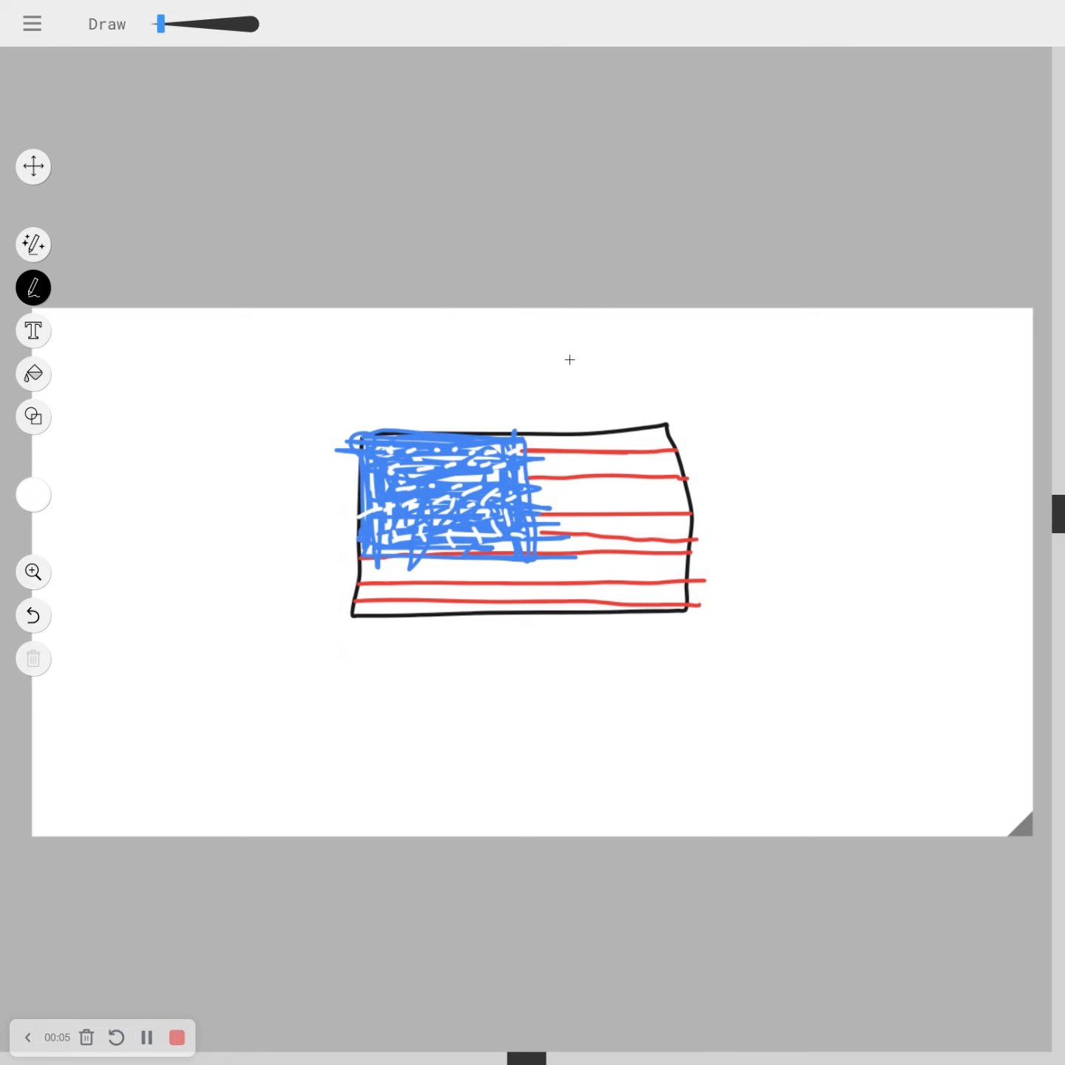
pyautogui.moveTo(217, 504)
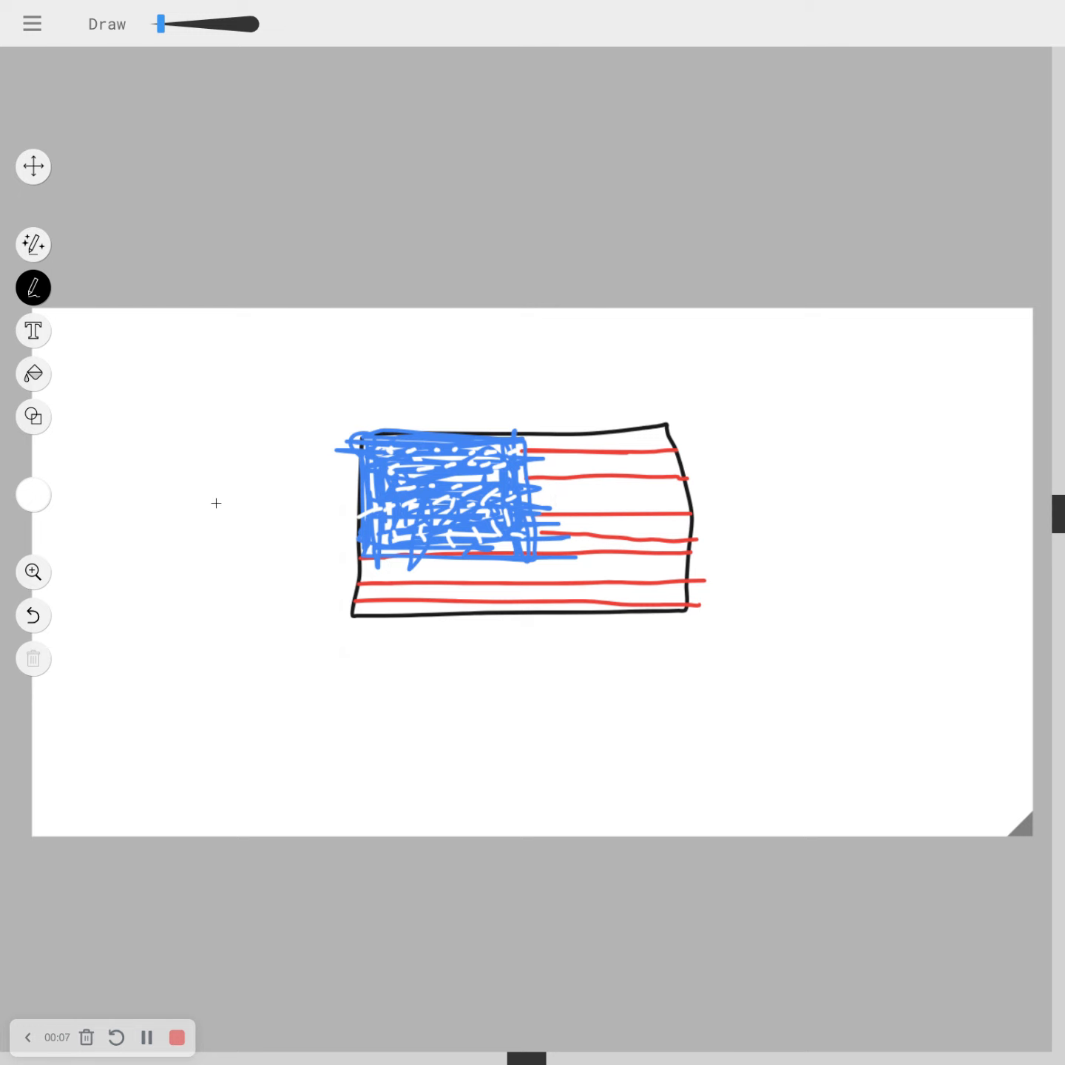
# Pick black from the palette to draw the outline around the US flag
pyautogui.click(33, 494)
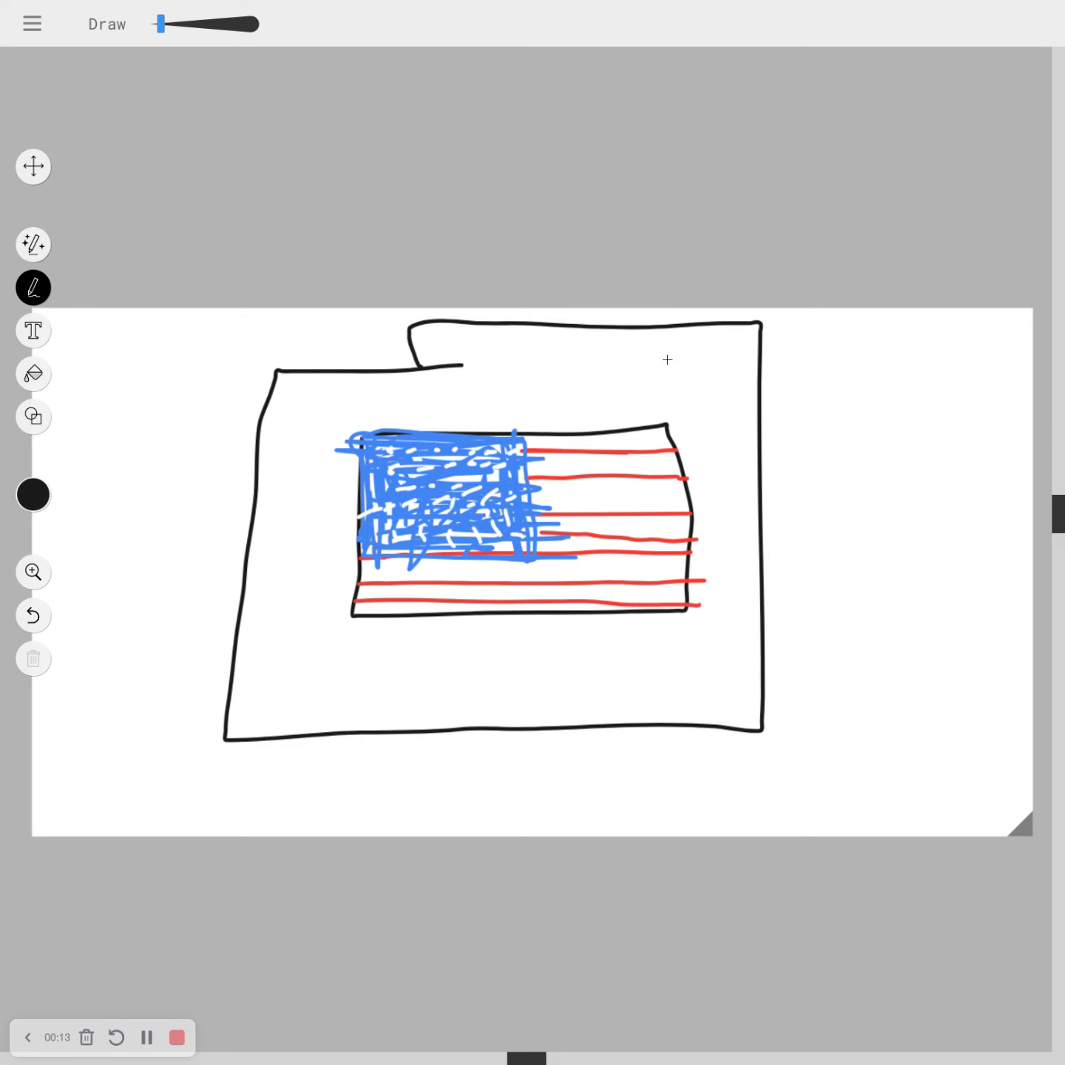
pyautogui.moveTo(494, 499)
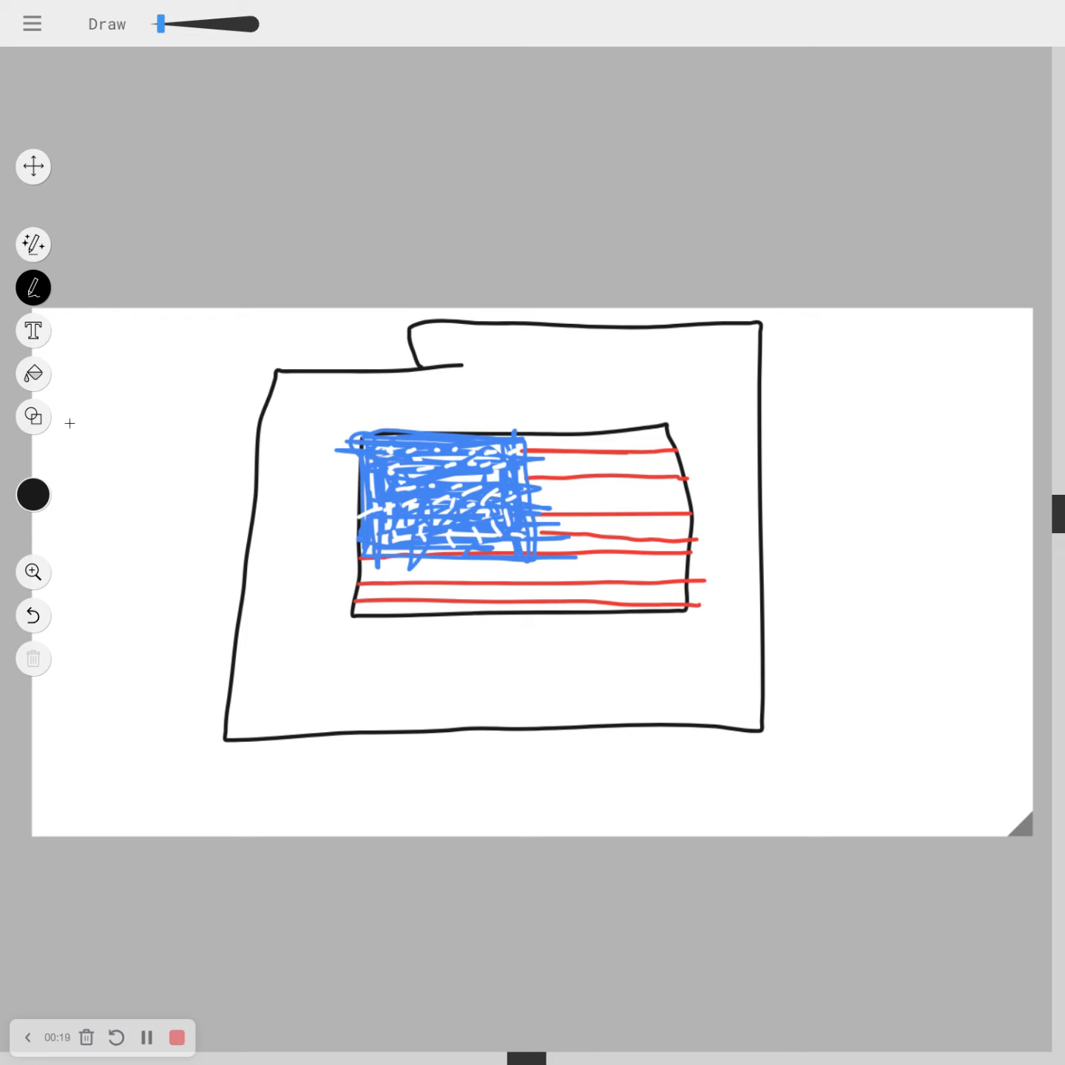
pyautogui.moveTo(386, 702)
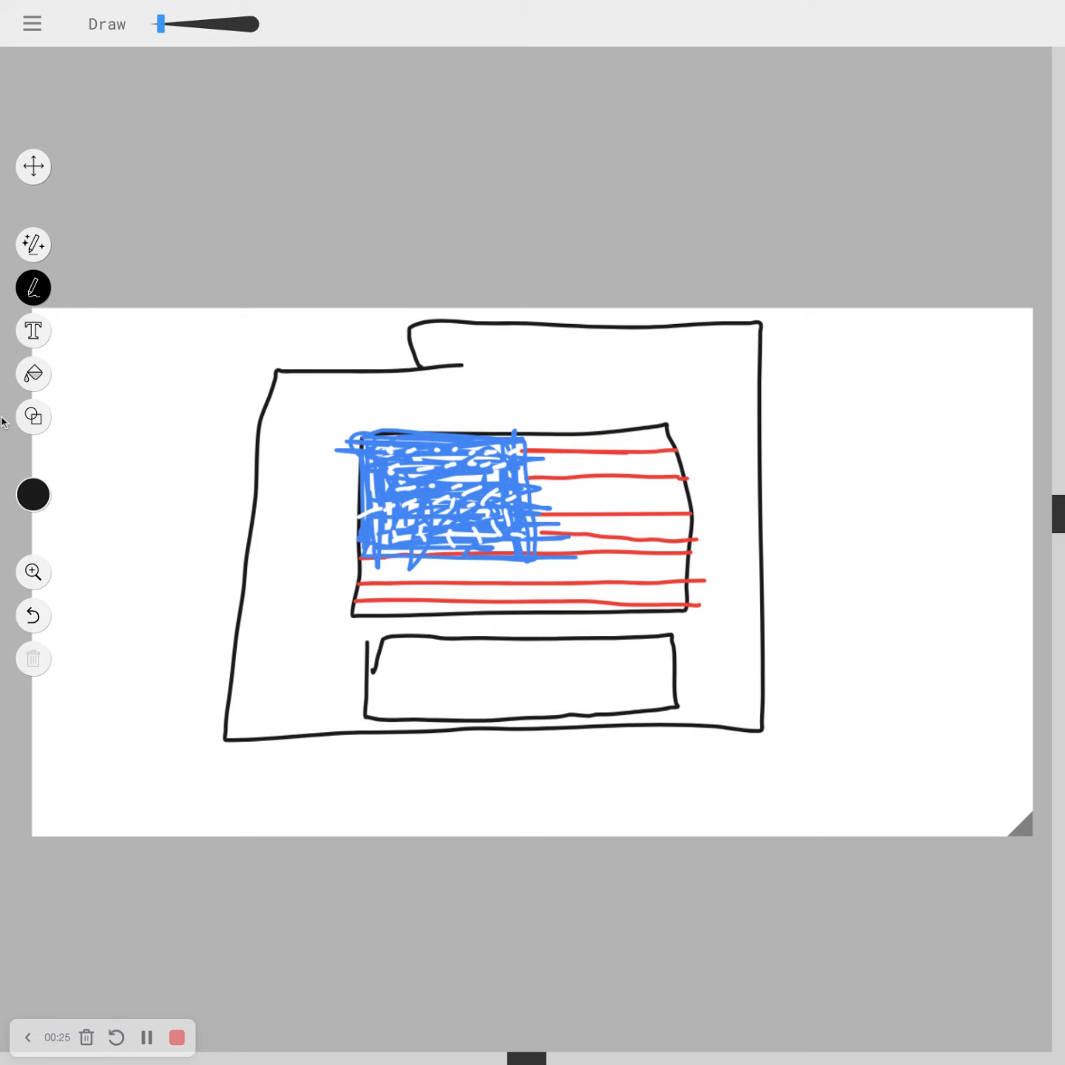
# Fill the China flag rectangle with red, then add small orange star marks
pyautogui.click(32, 494)
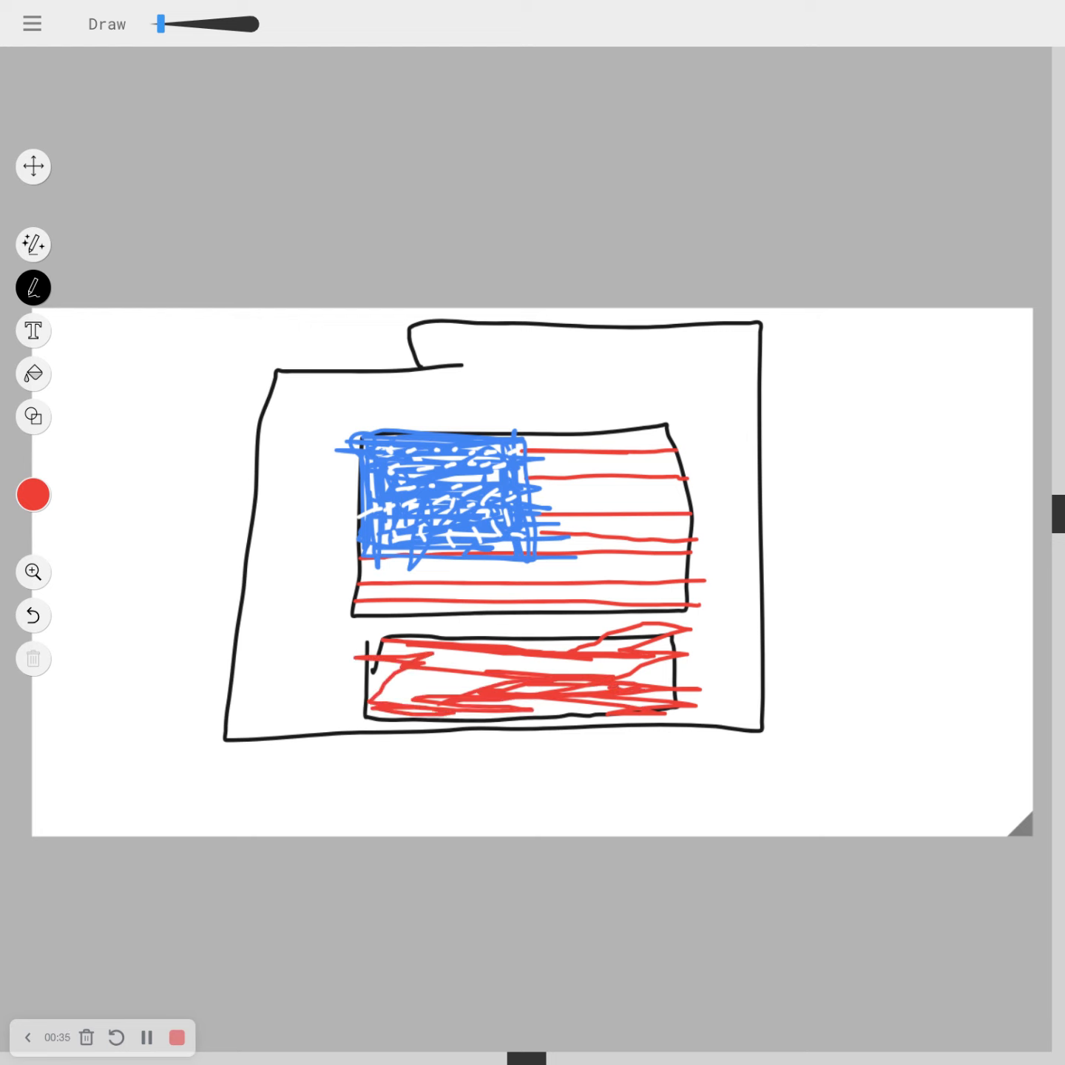
pyautogui.click(32, 494)
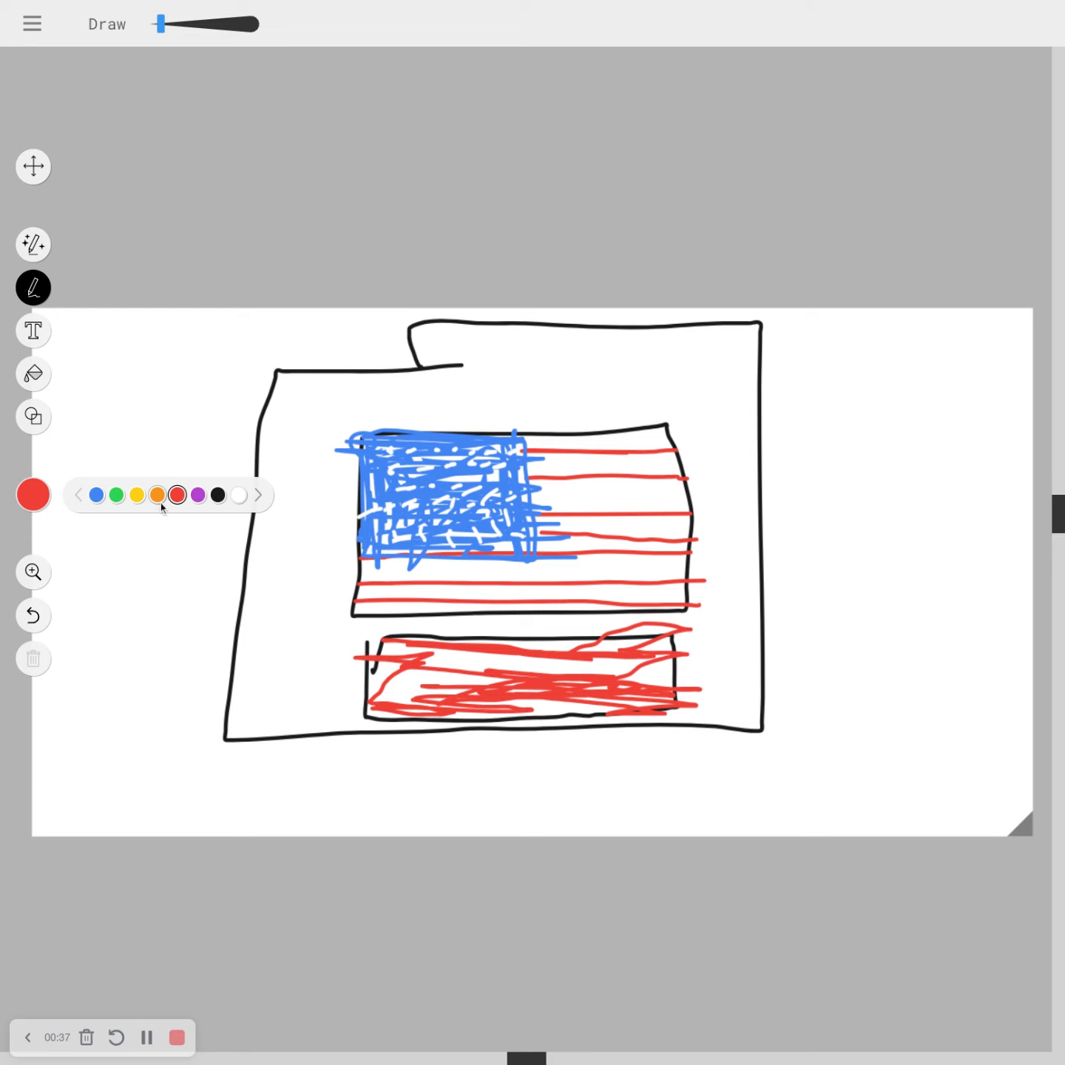
pyautogui.click(156, 494)
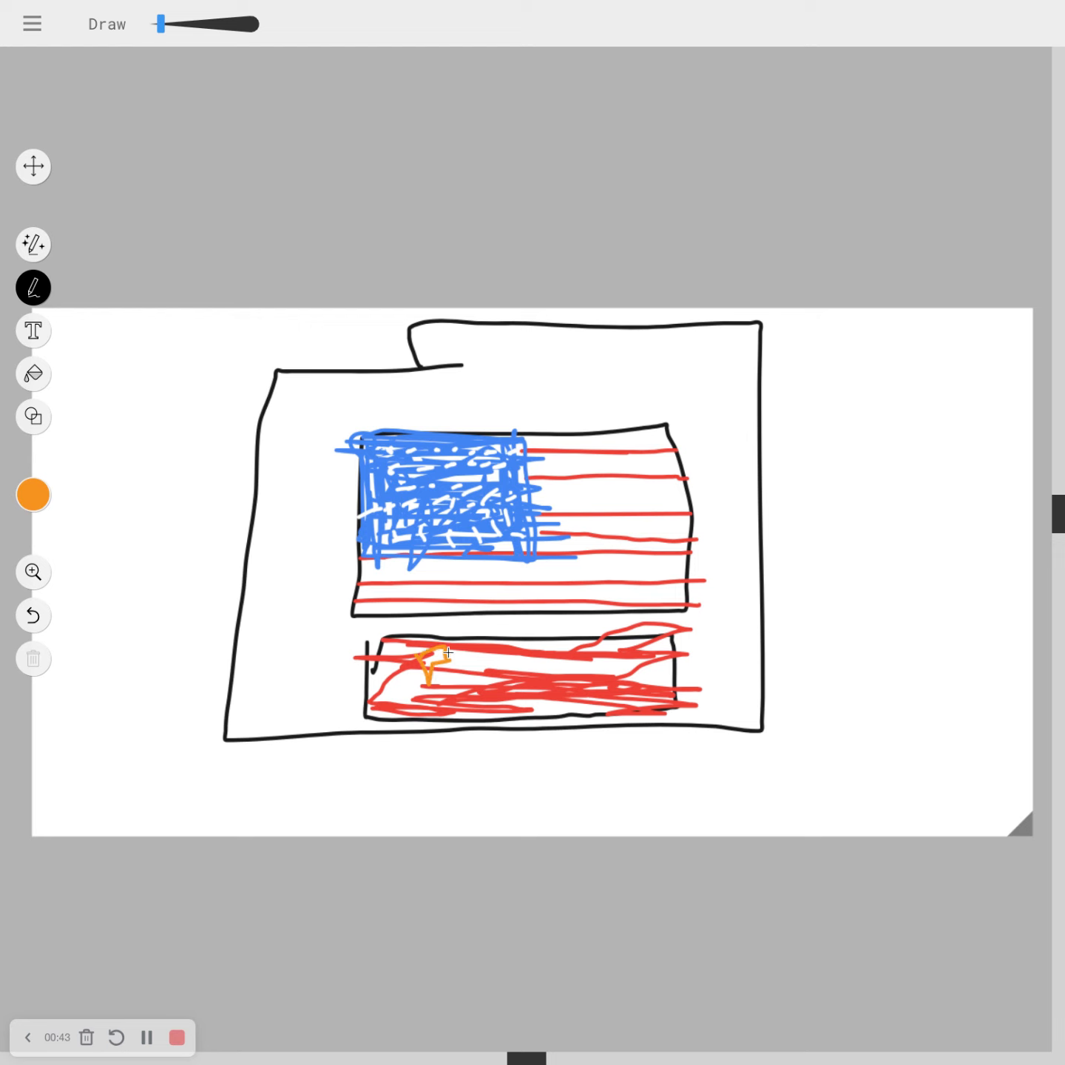
pyautogui.click(32, 167)
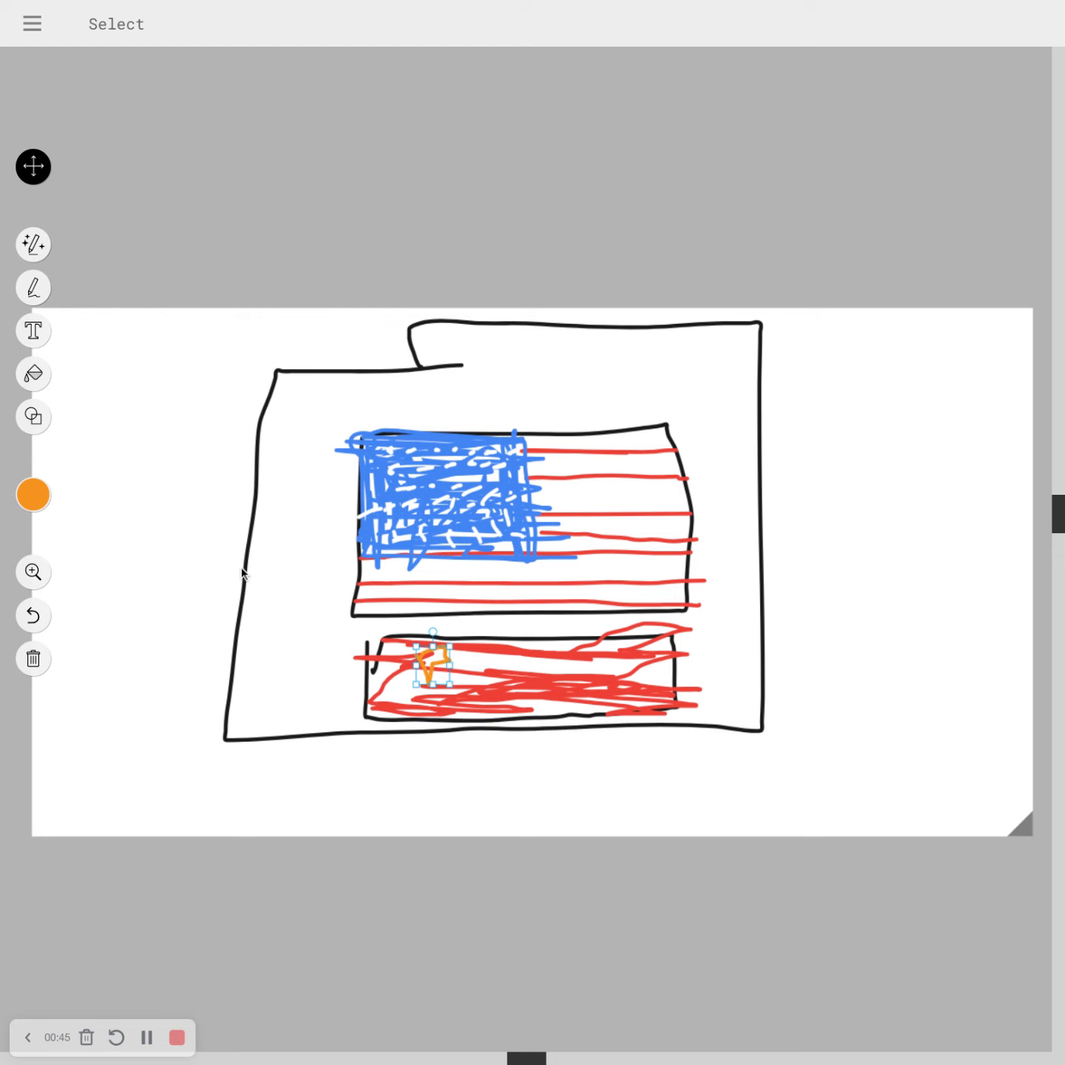
pyautogui.click(33, 287)
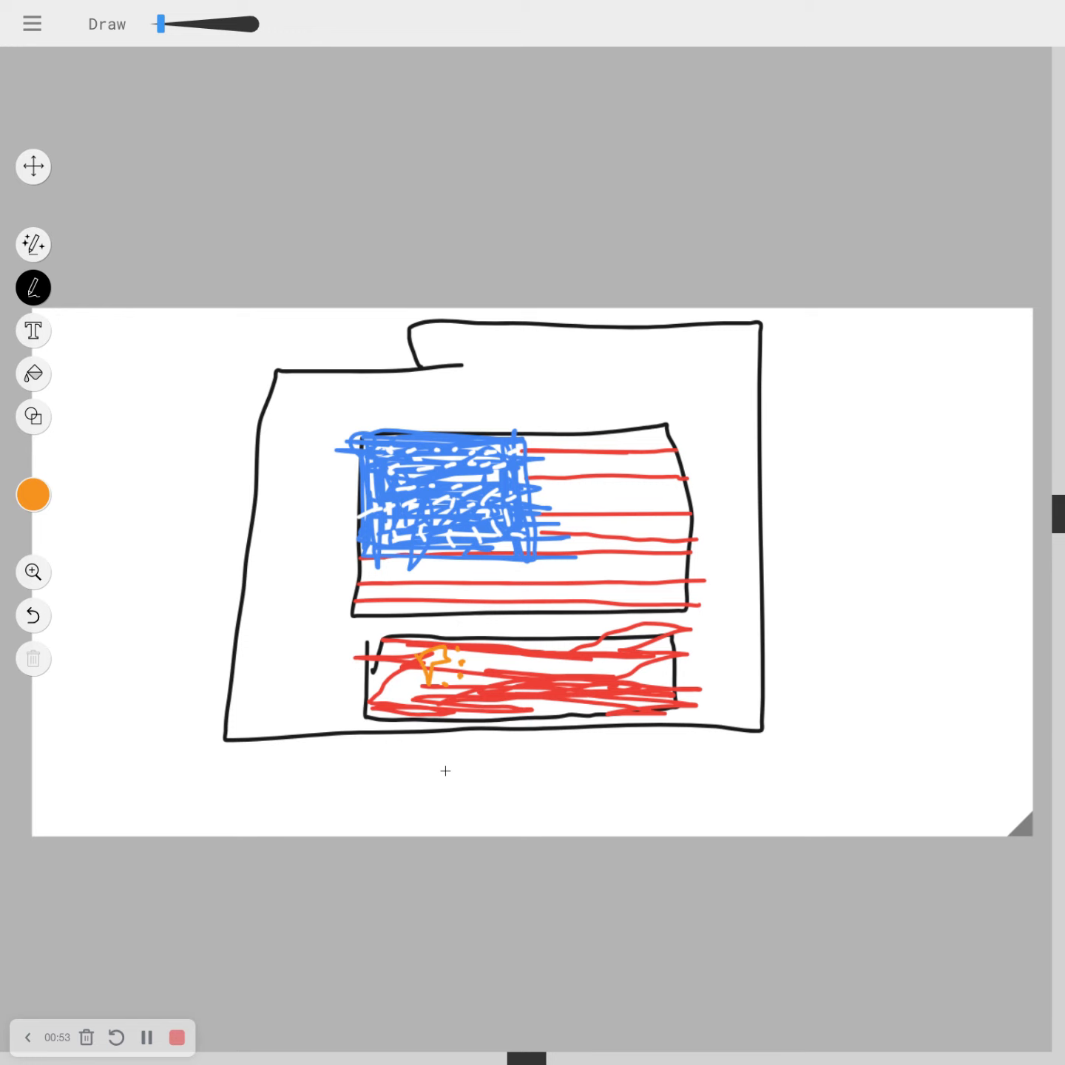
pyautogui.moveTo(505, 712)
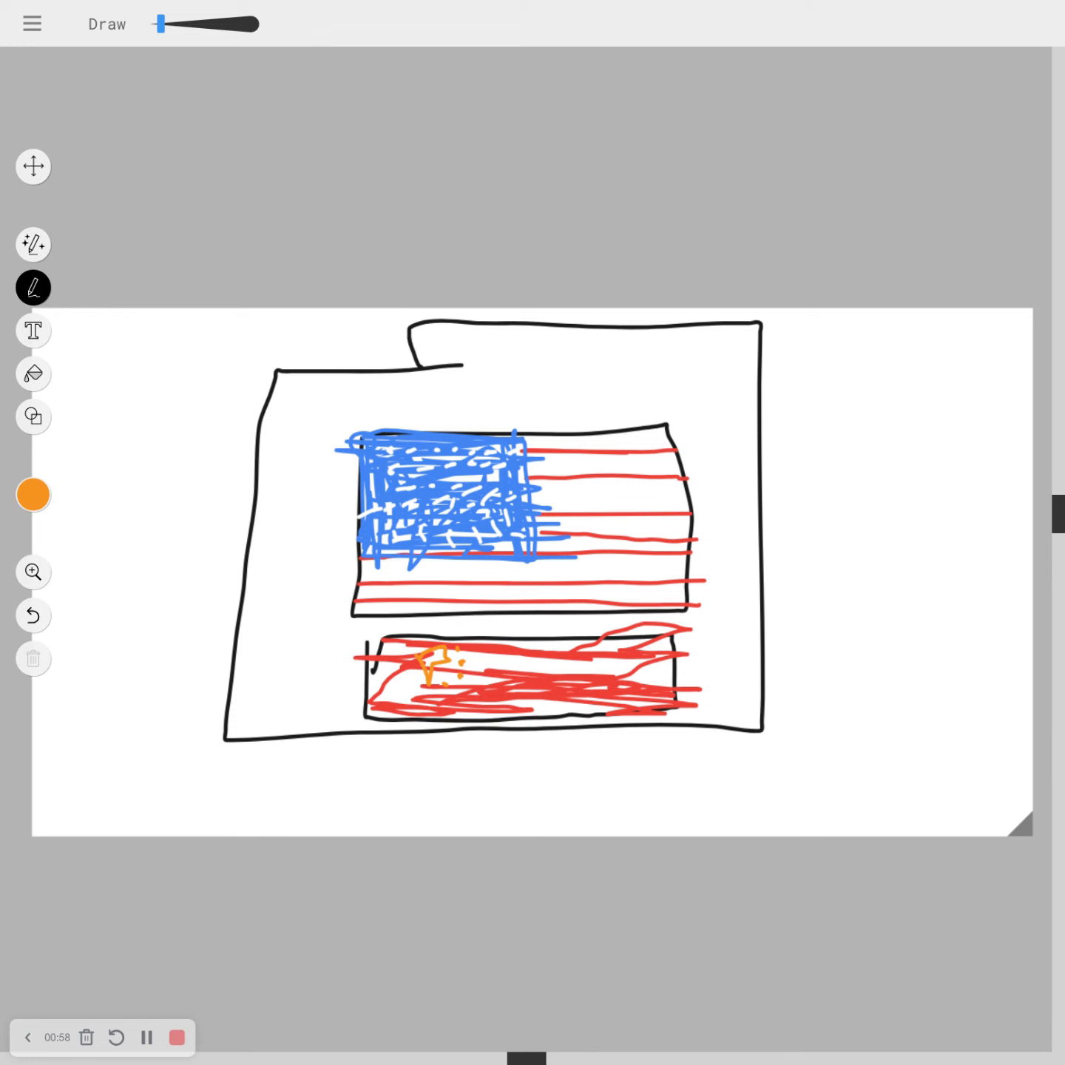
pyautogui.moveTo(32, 416)
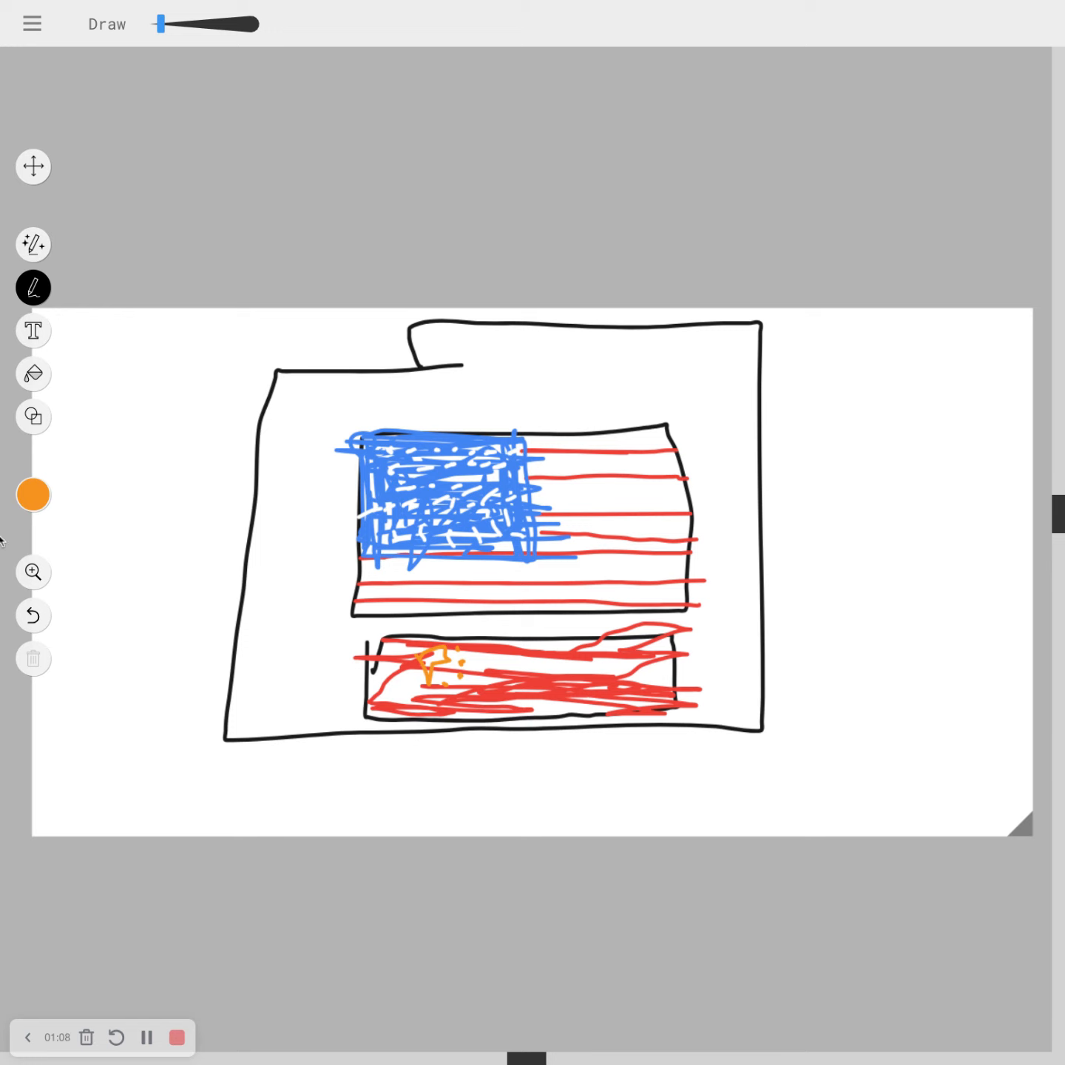
# Draw the top-right Canada rectangle with red side bands and a red leaf
pyautogui.click(33, 494)
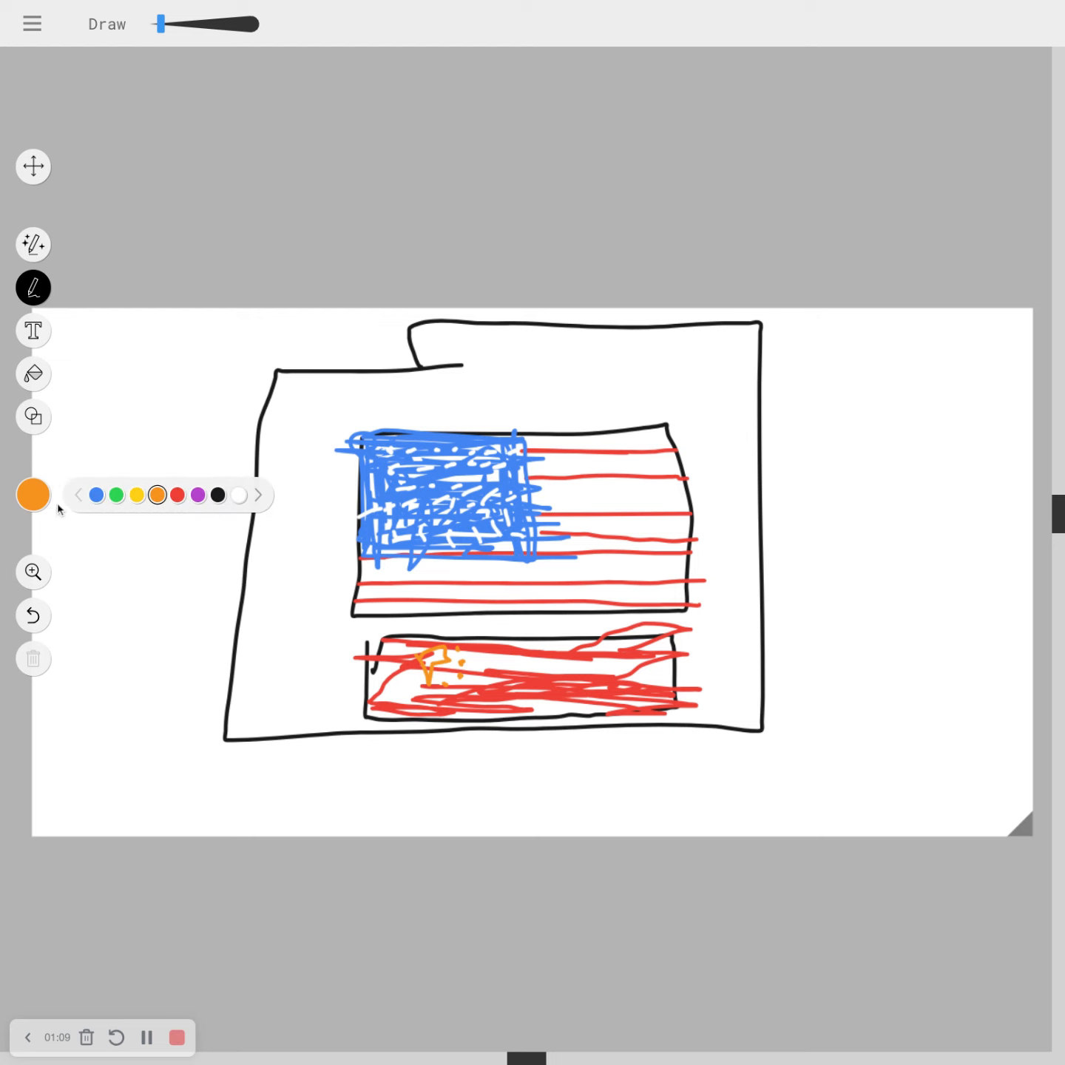
pyautogui.moveTo(215, 489)
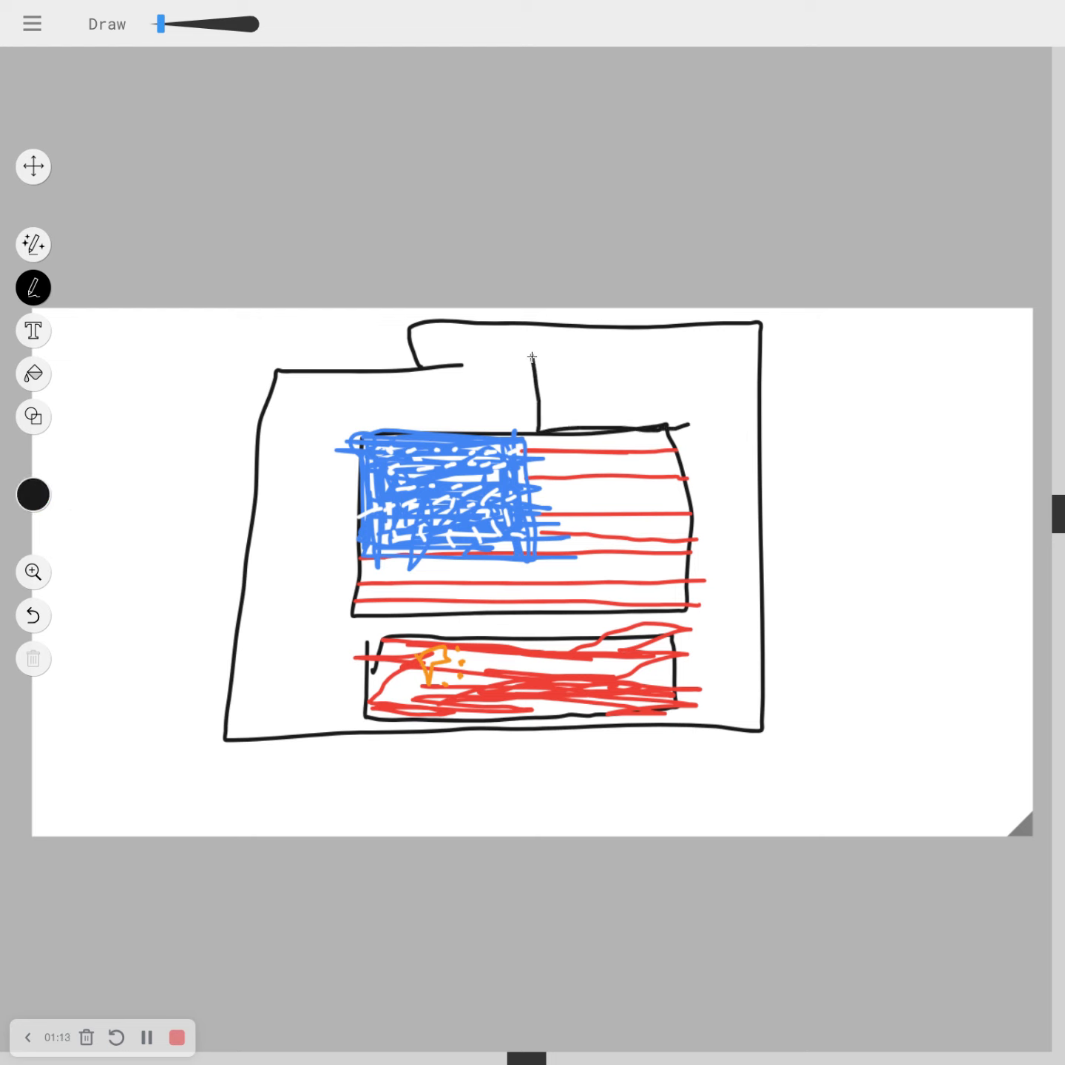
pyautogui.click(32, 494)
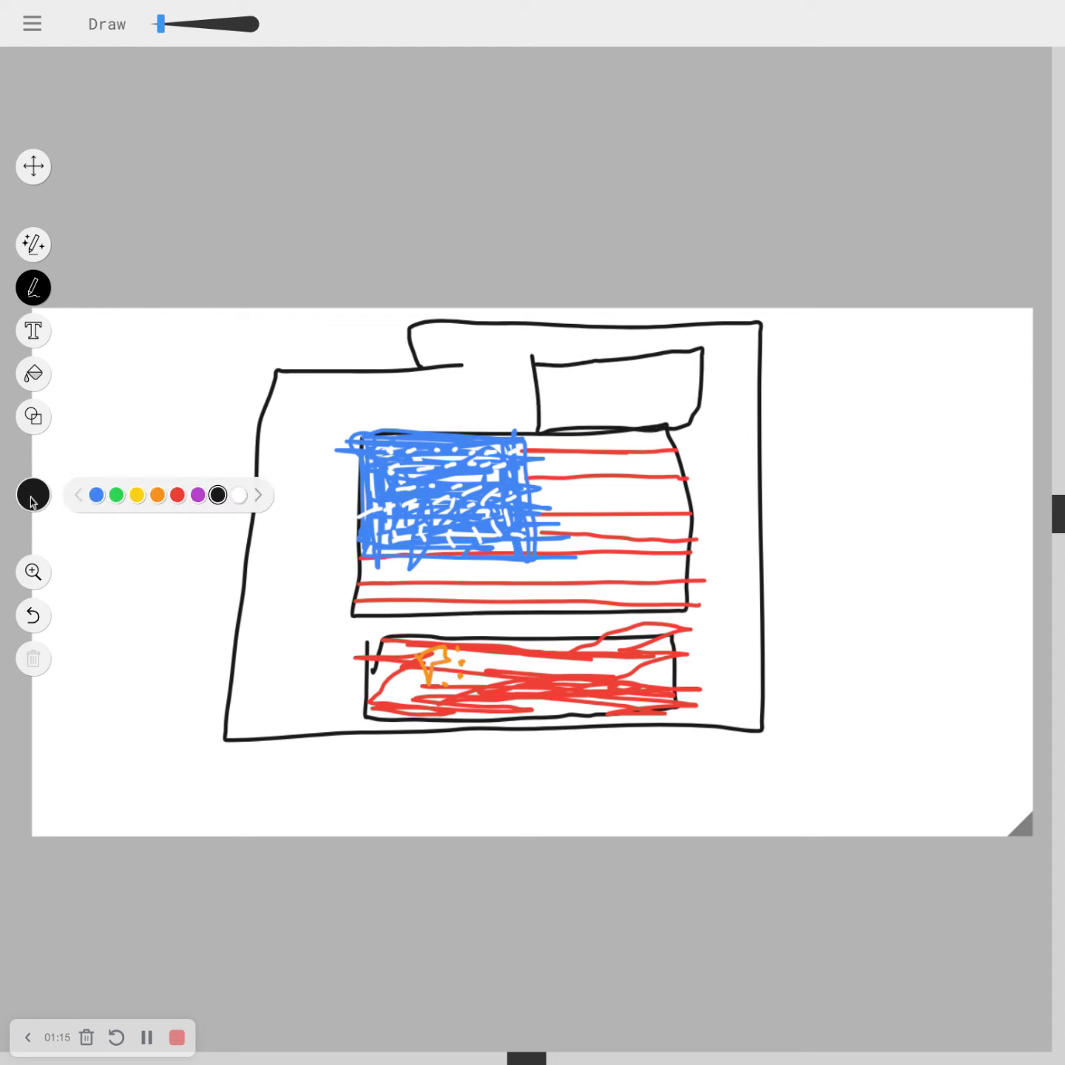
pyautogui.click(177, 495)
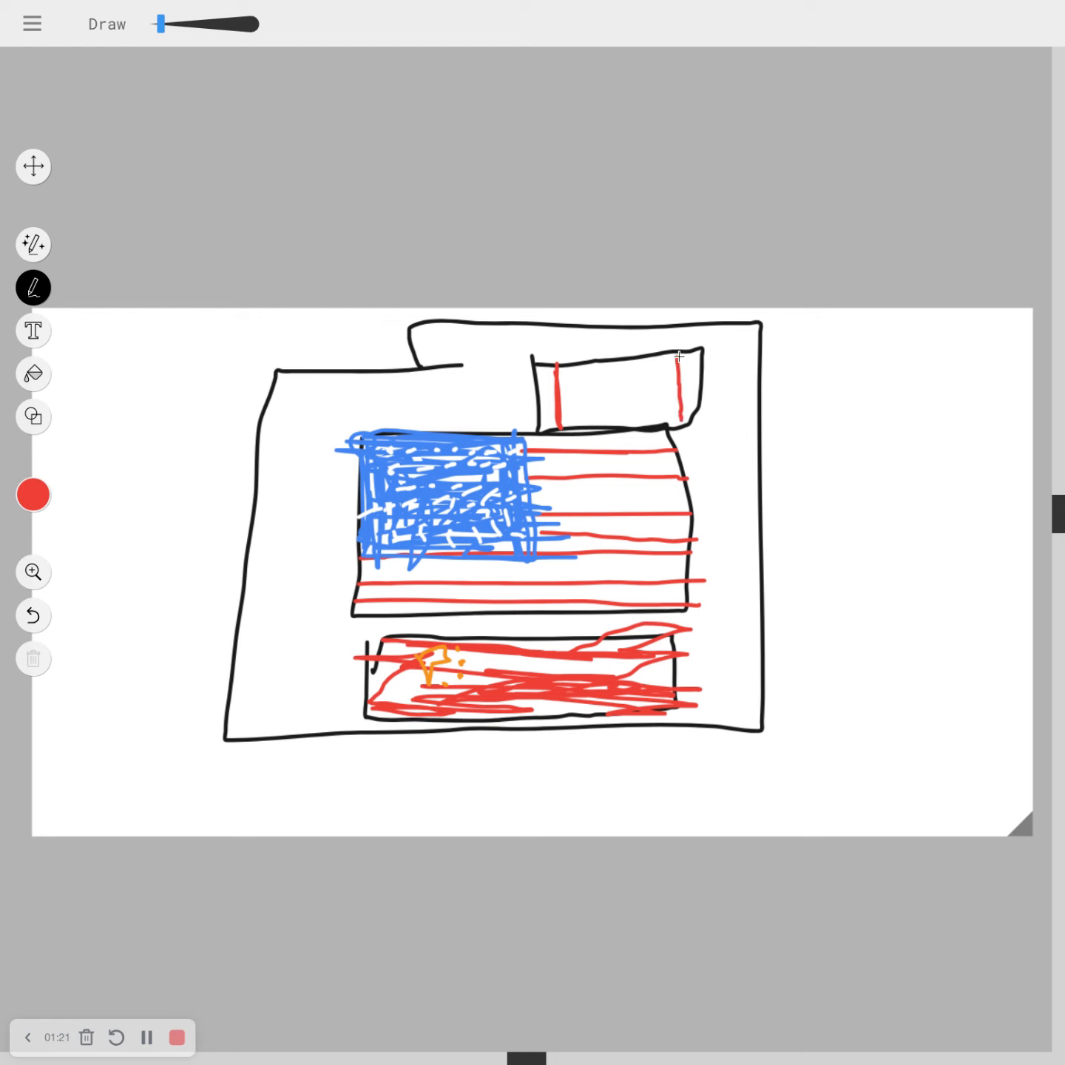
pyautogui.click(32, 166)
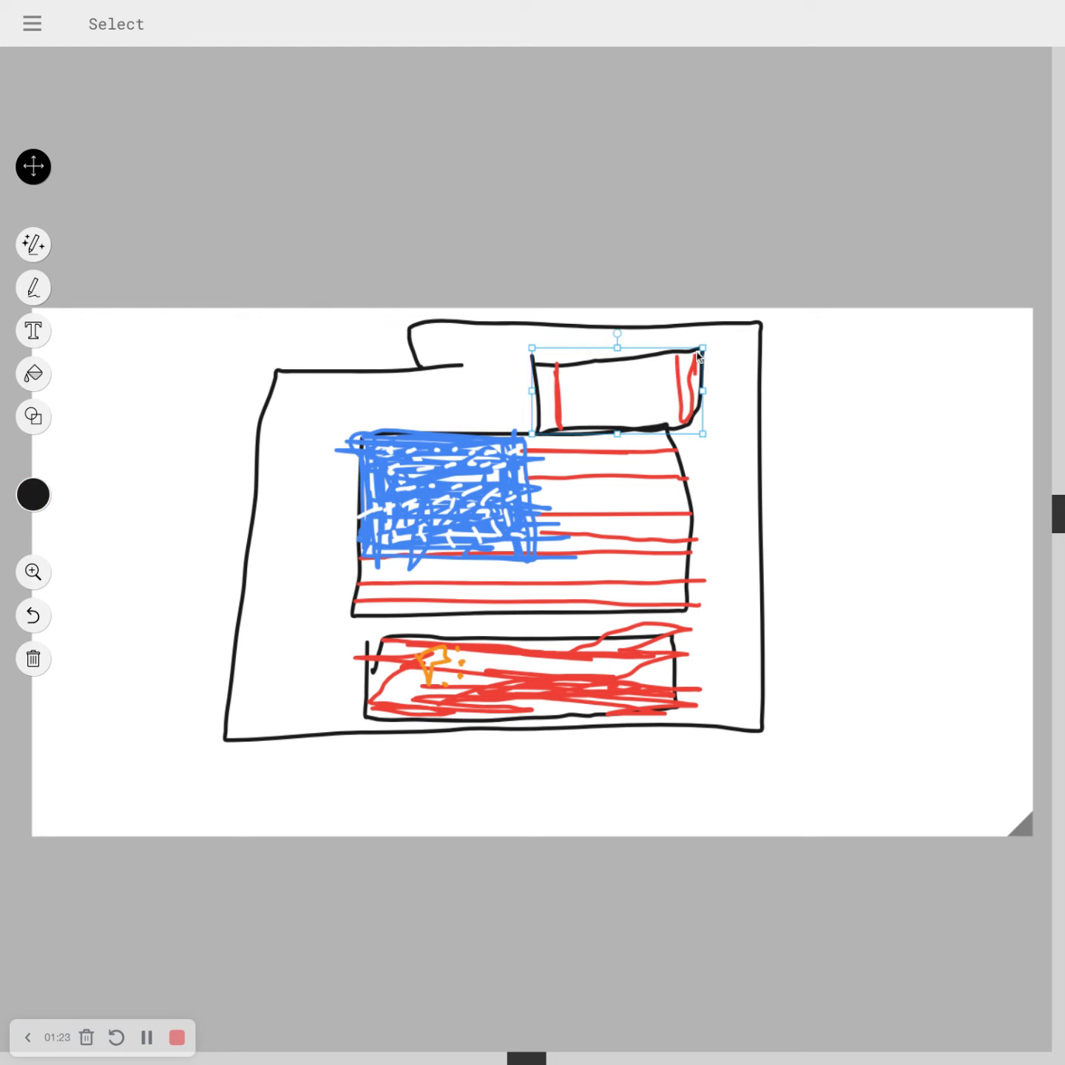
pyautogui.click(33, 494)
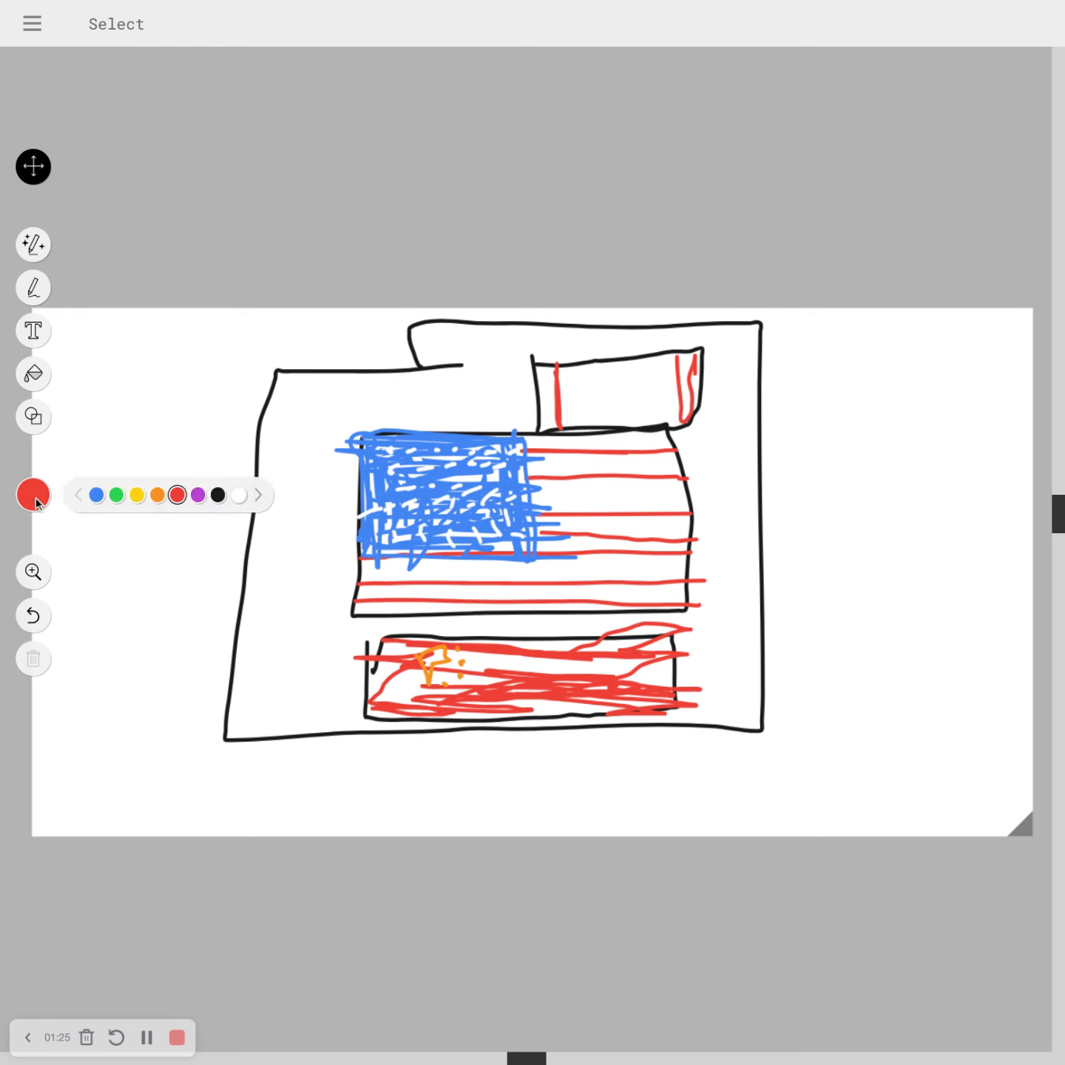
pyautogui.click(34, 286)
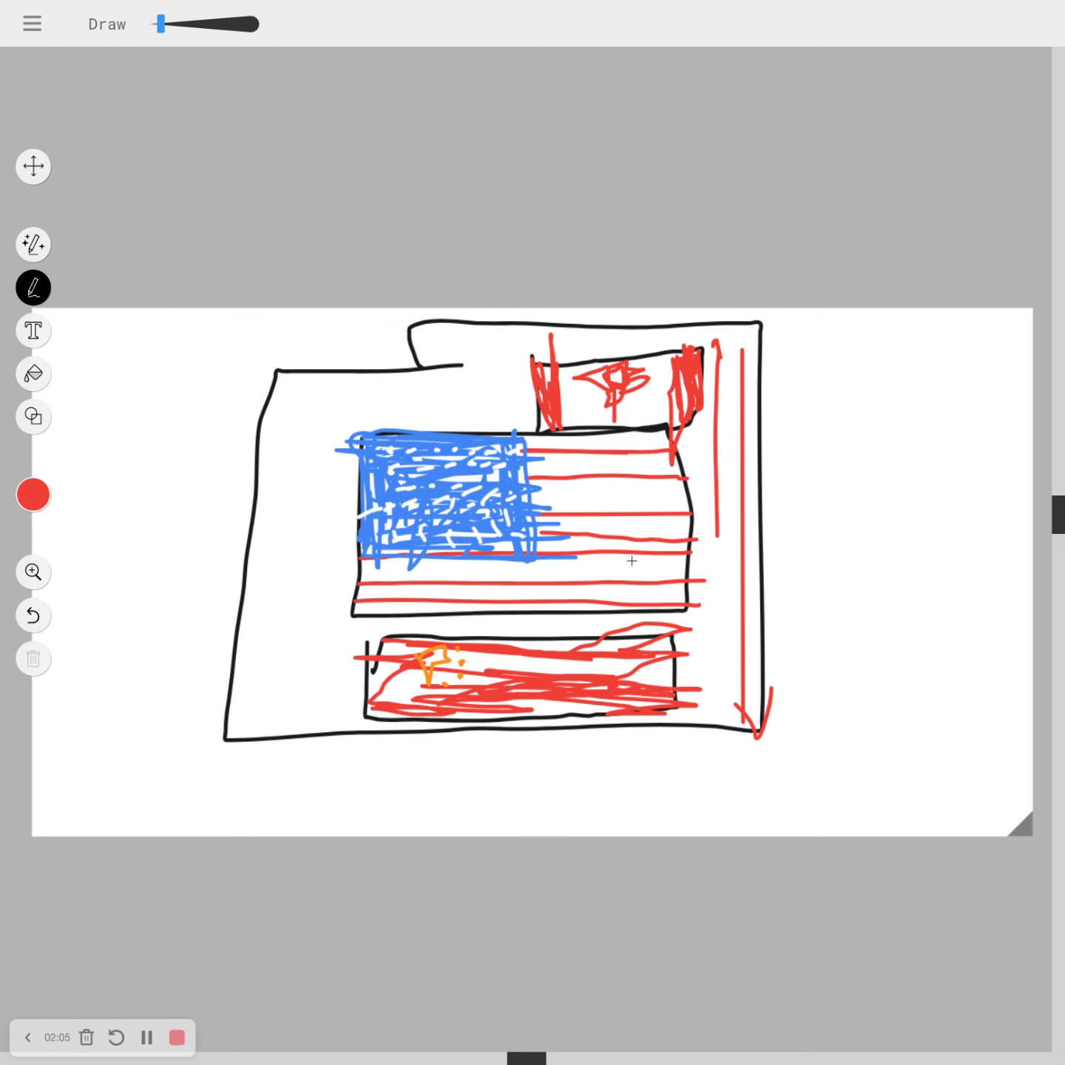
pyautogui.moveTo(228, 995)
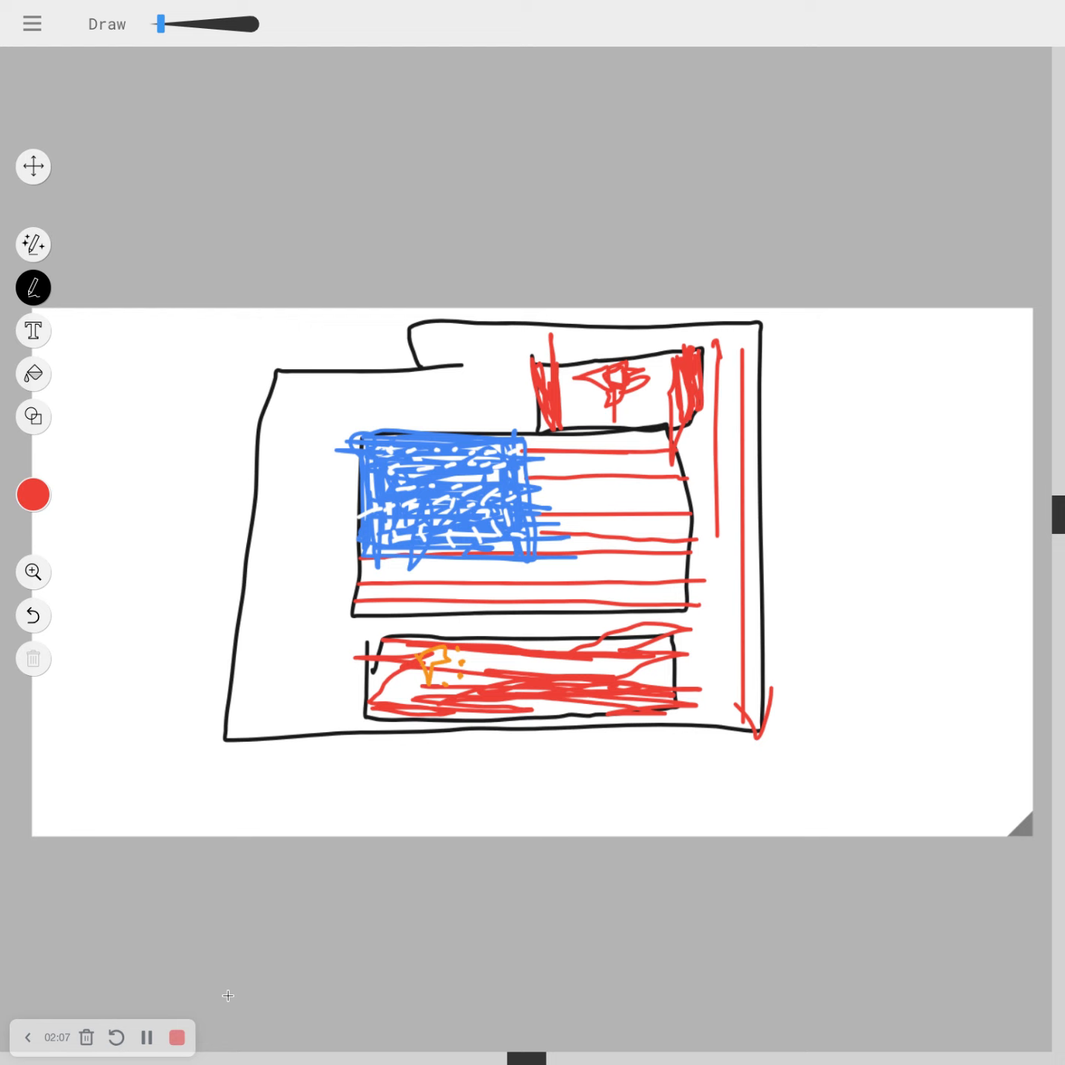
pyautogui.moveTo(110, 523)
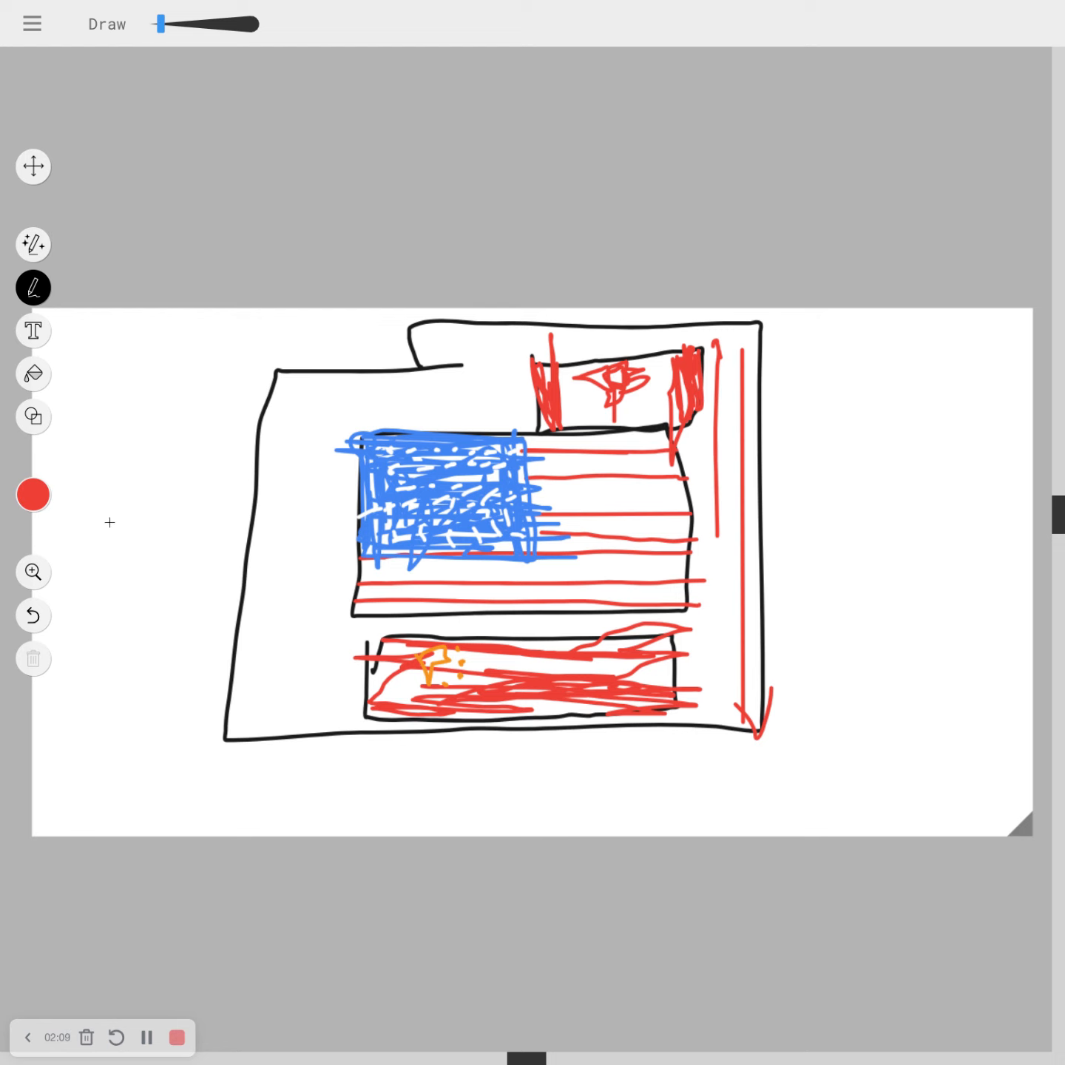
pyautogui.moveTo(33, 416)
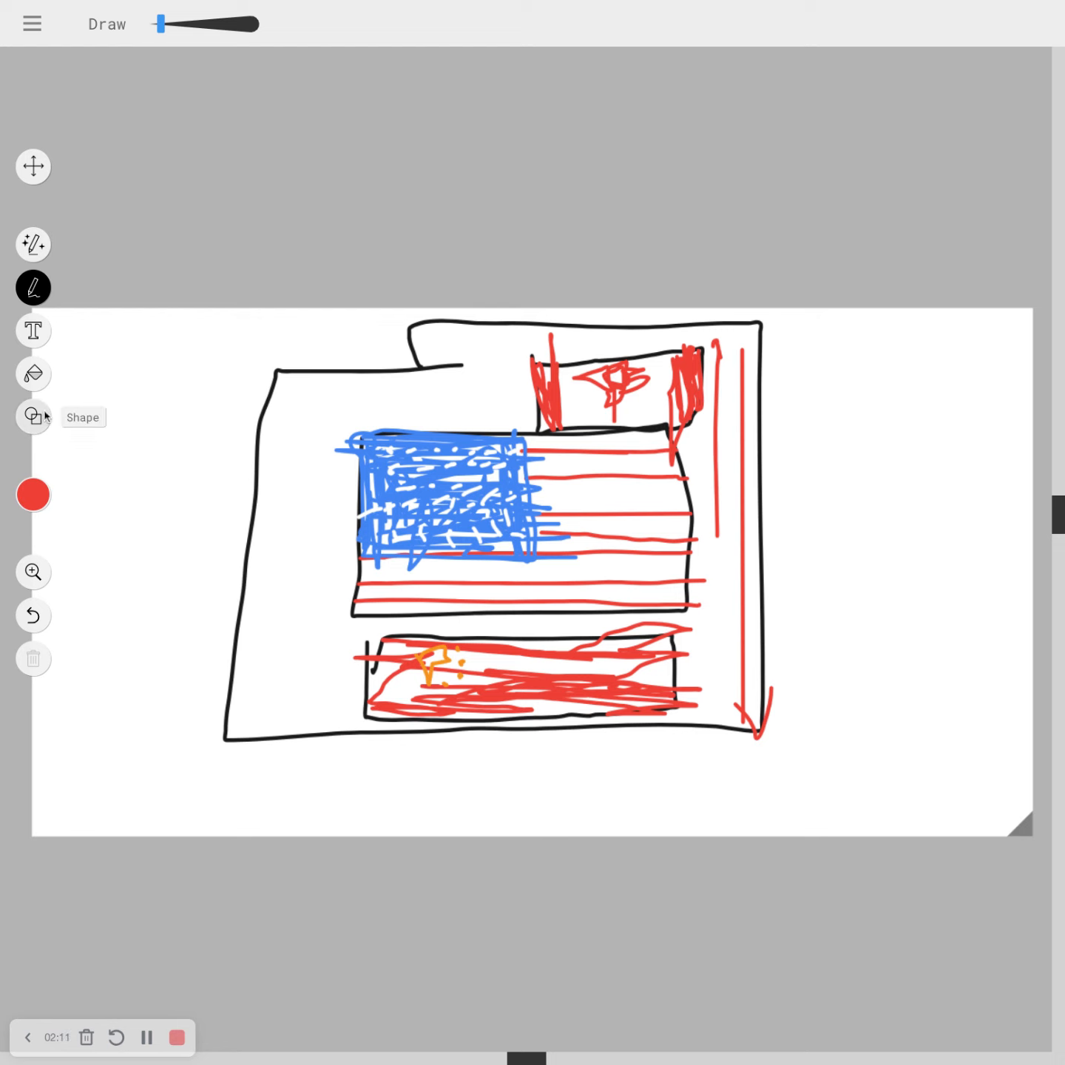
# Switch to the shape tool and start scribbling green in the right-hand box
pyautogui.click(32, 416)
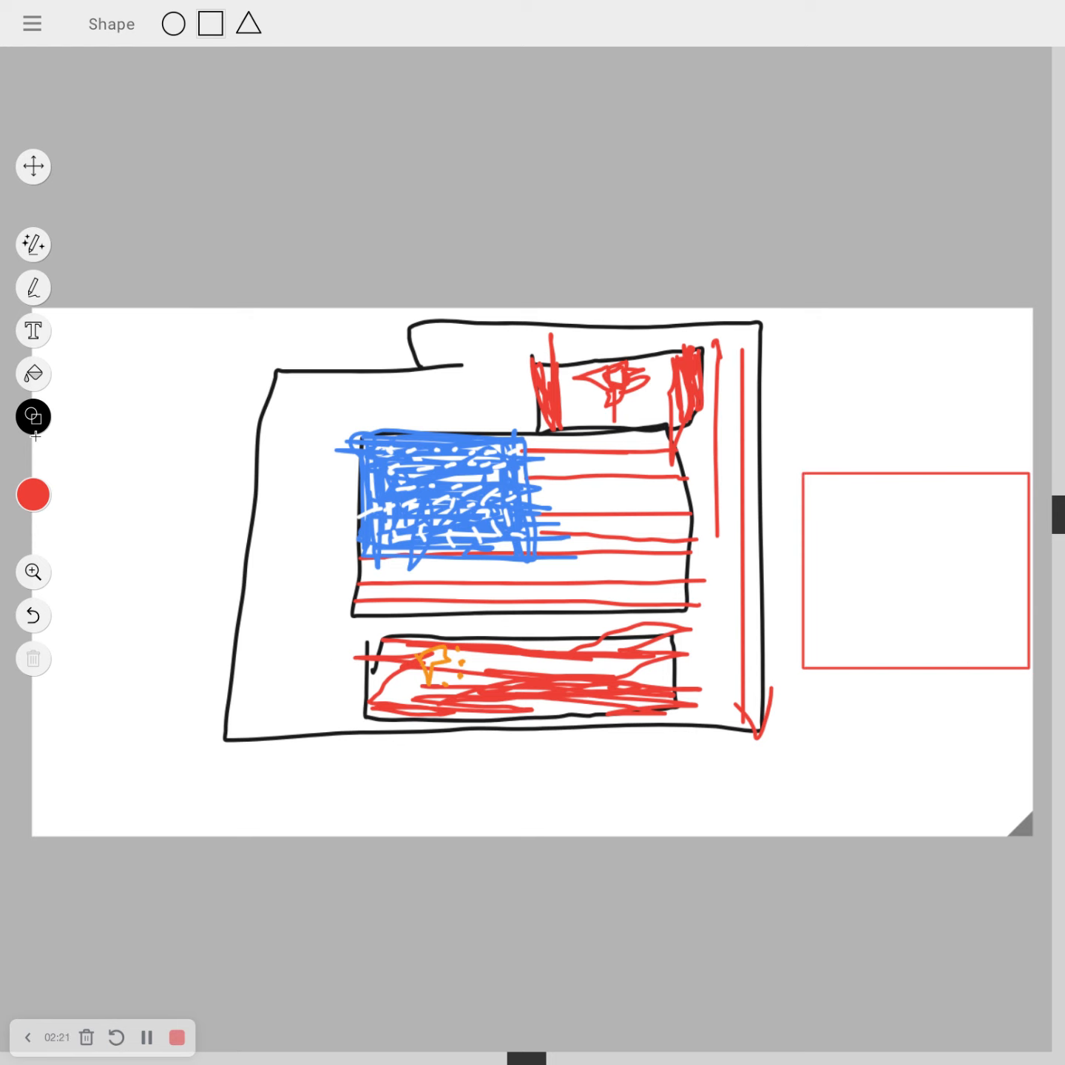
pyautogui.click(32, 288)
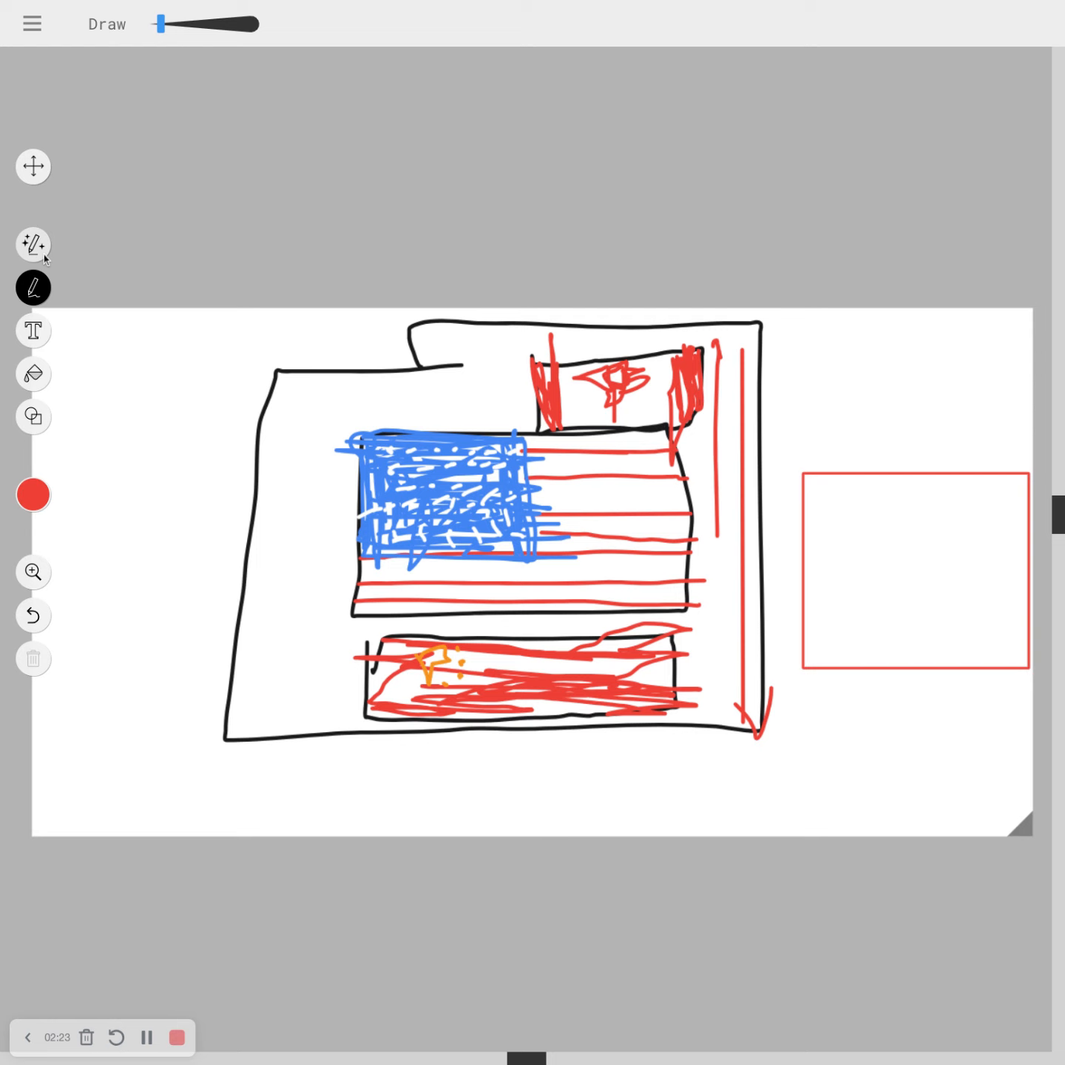
pyautogui.click(33, 494)
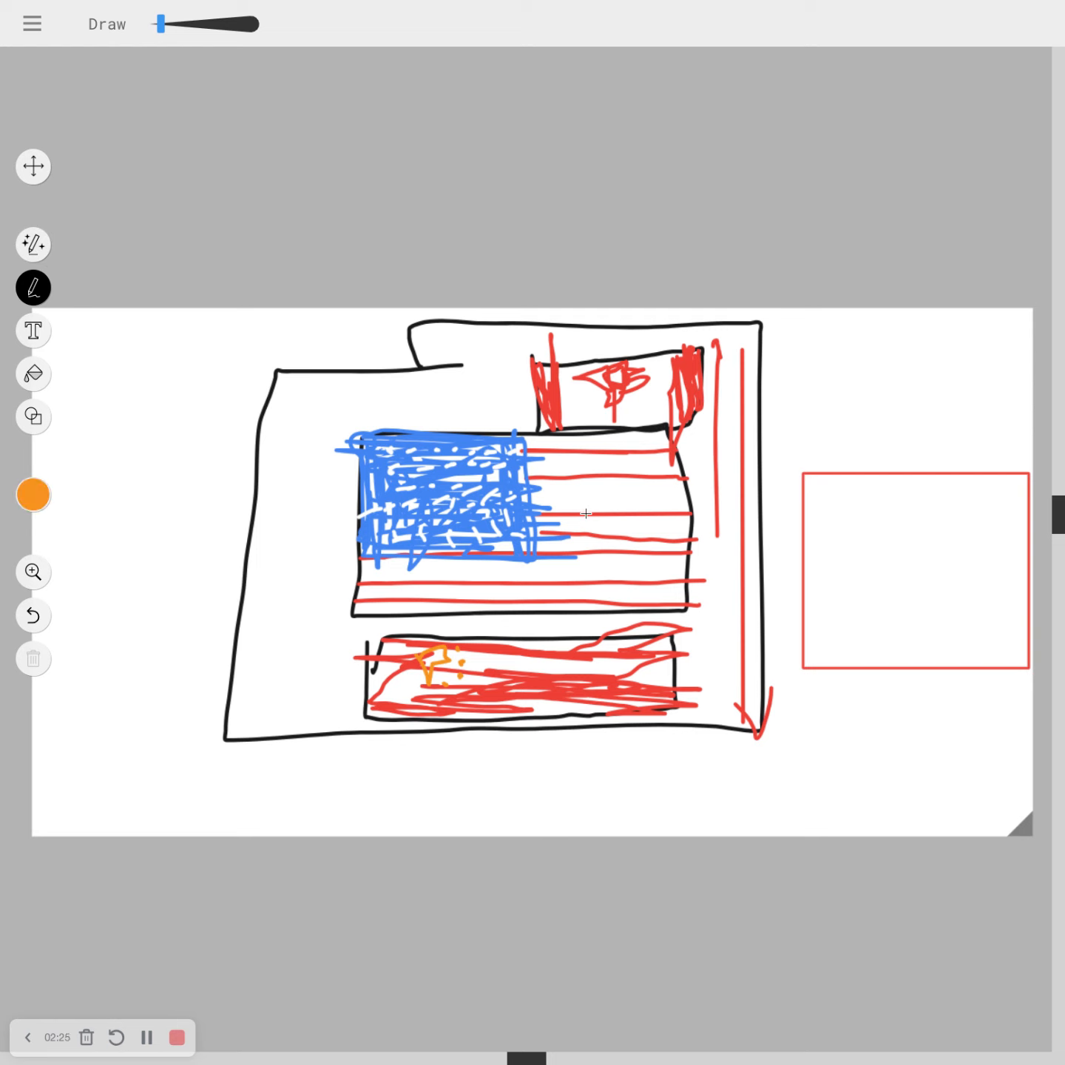
pyautogui.click(33, 494)
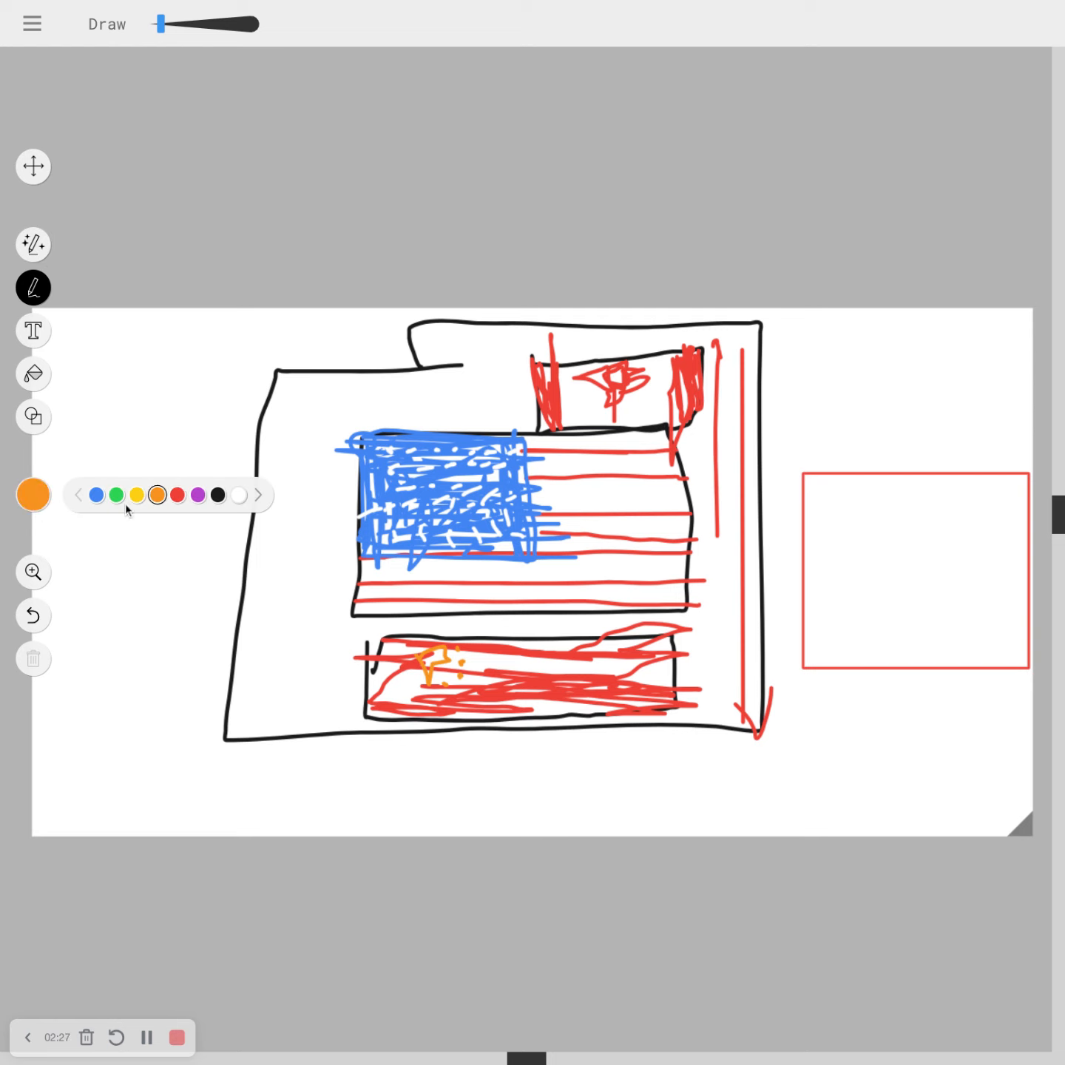
pyautogui.click(117, 495)
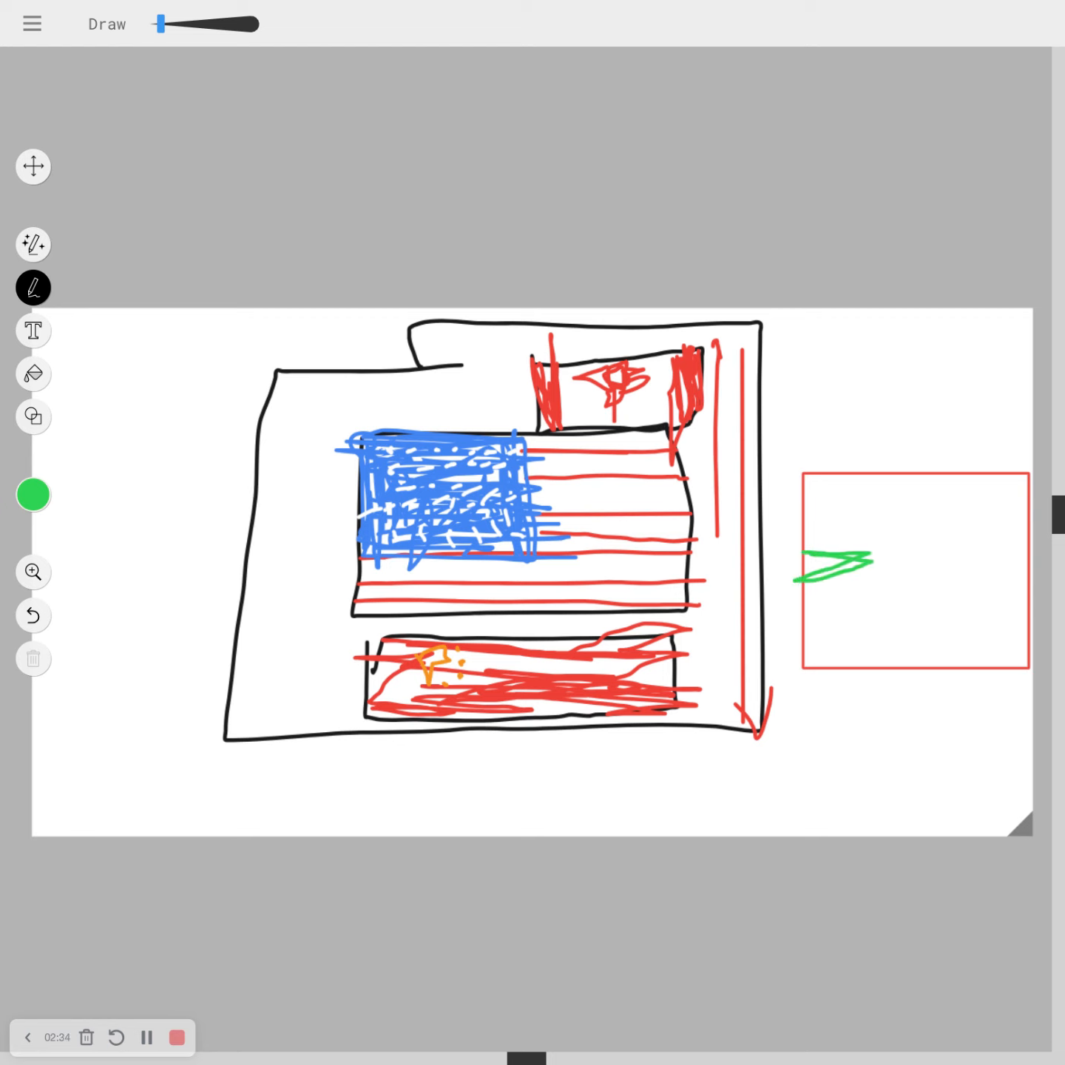
pyautogui.moveTo(34, 416)
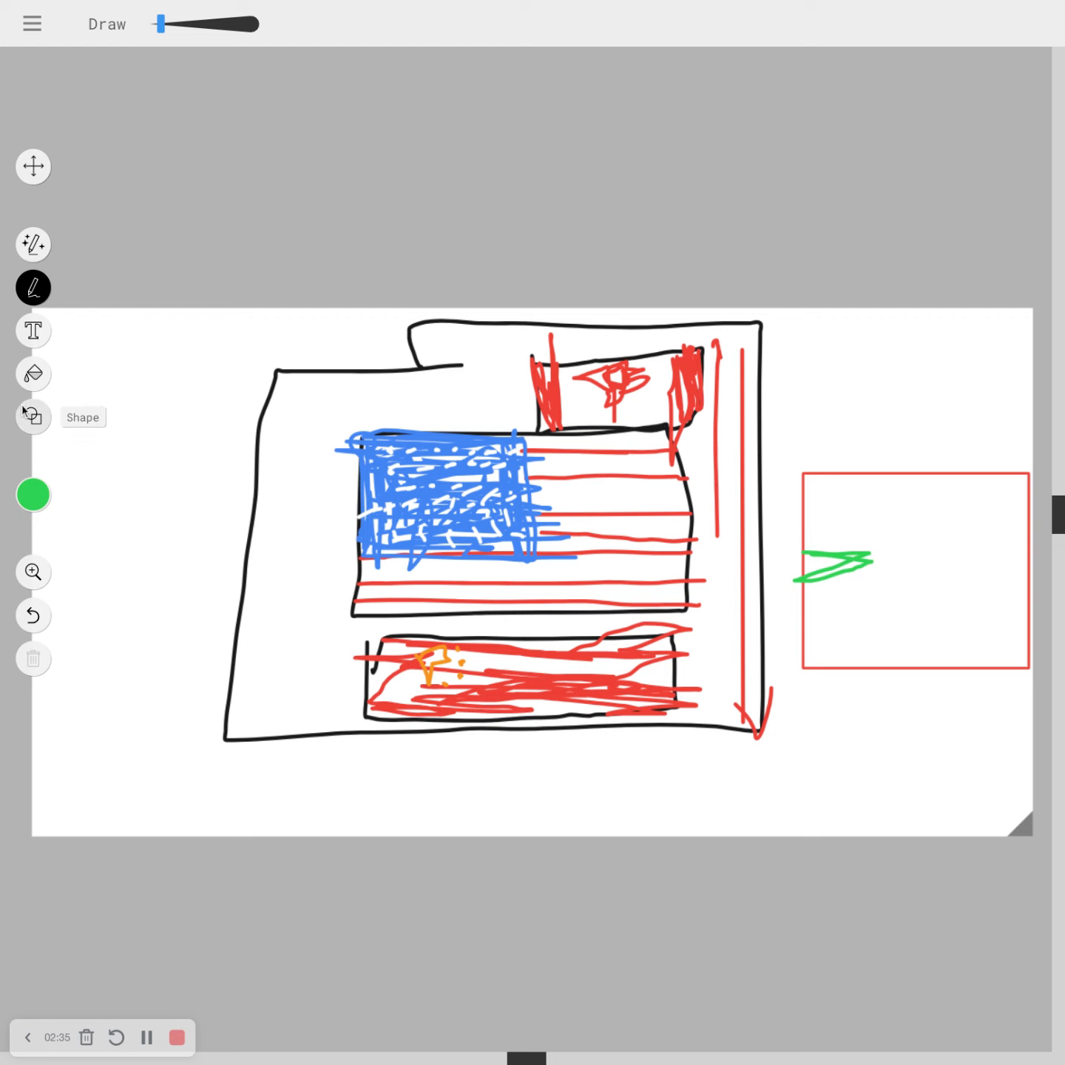
# Add yellow, orange and red strokes inside the box, then switch to YouTube
pyautogui.click(33, 494)
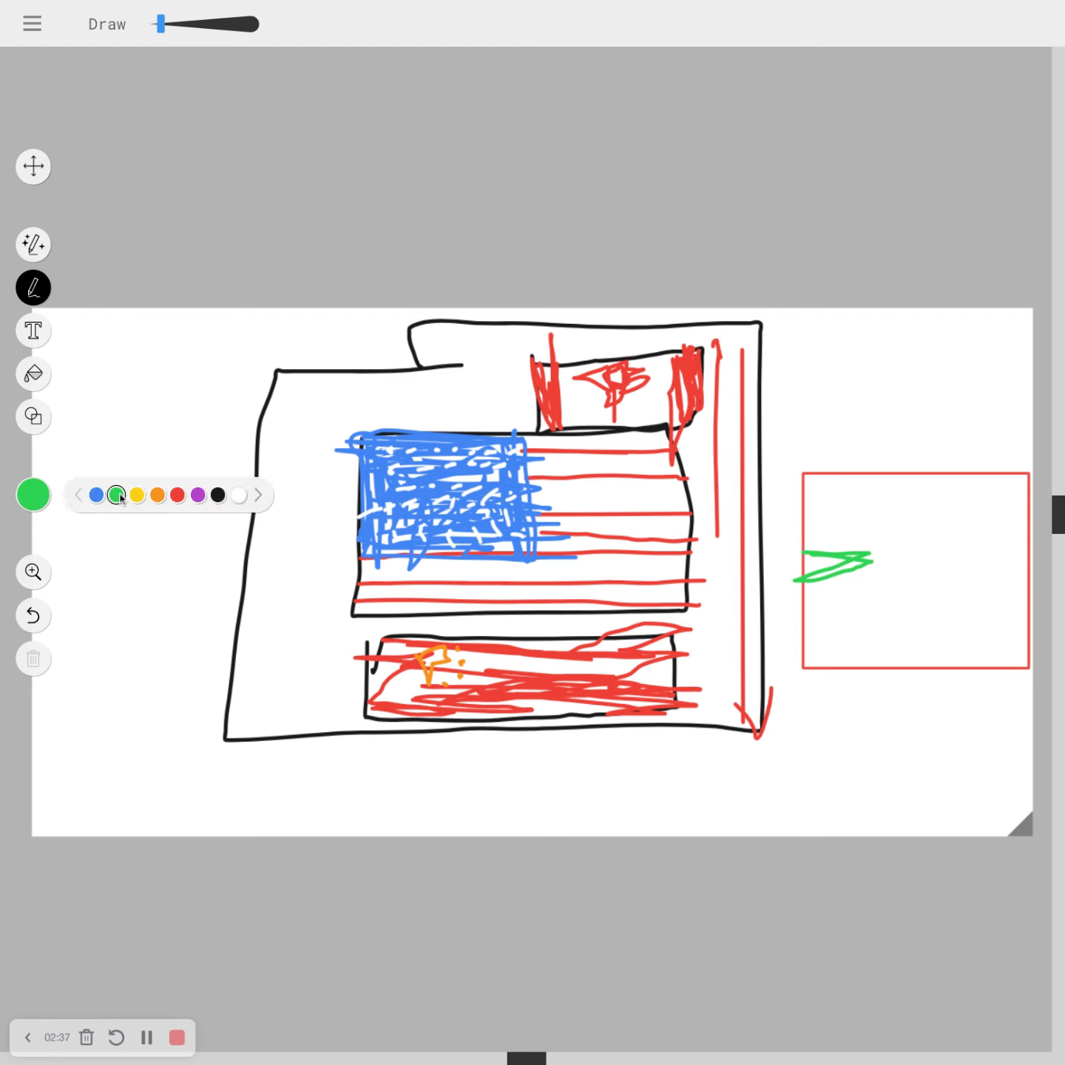
pyautogui.click(137, 494)
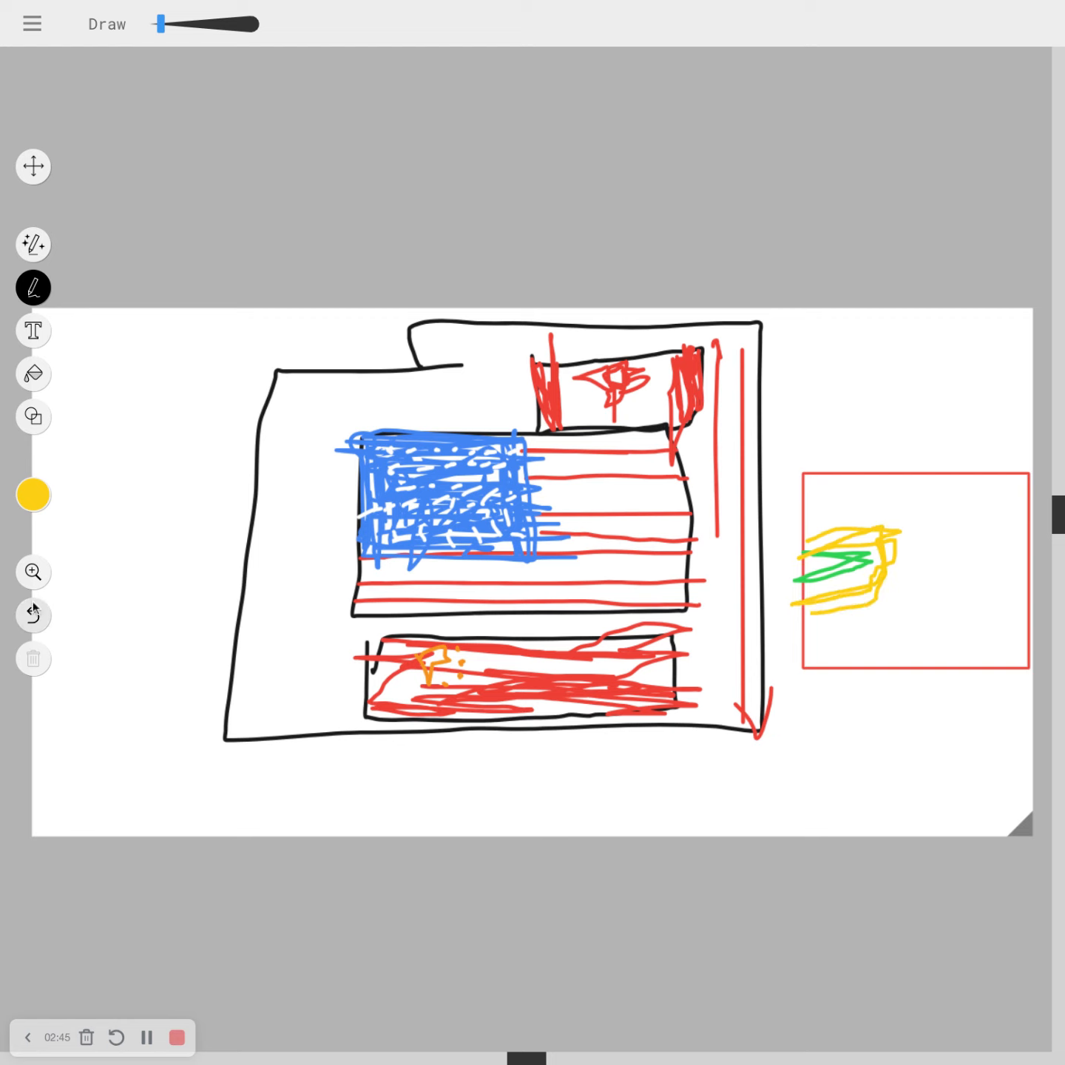
pyautogui.click(32, 494)
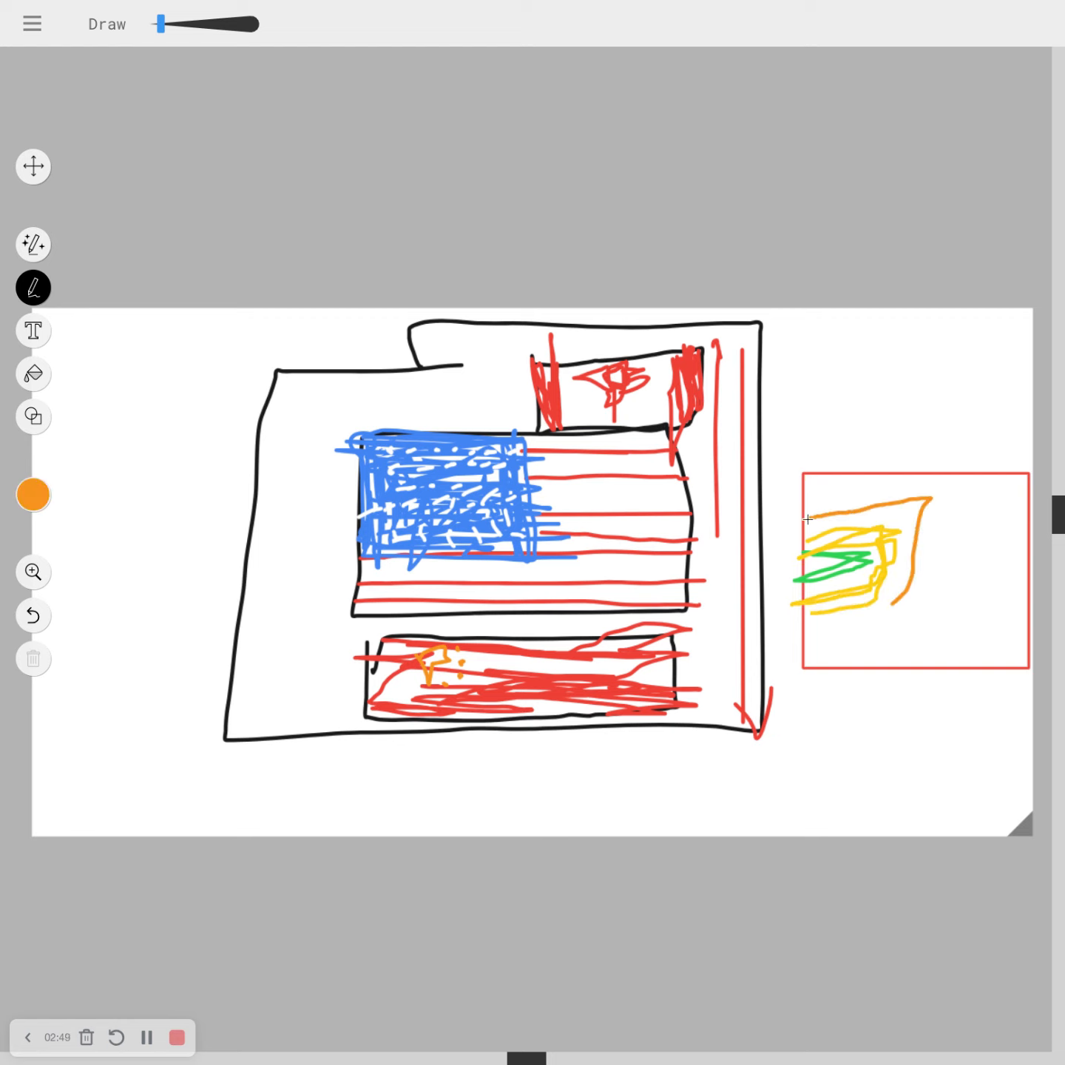
pyautogui.click(32, 494)
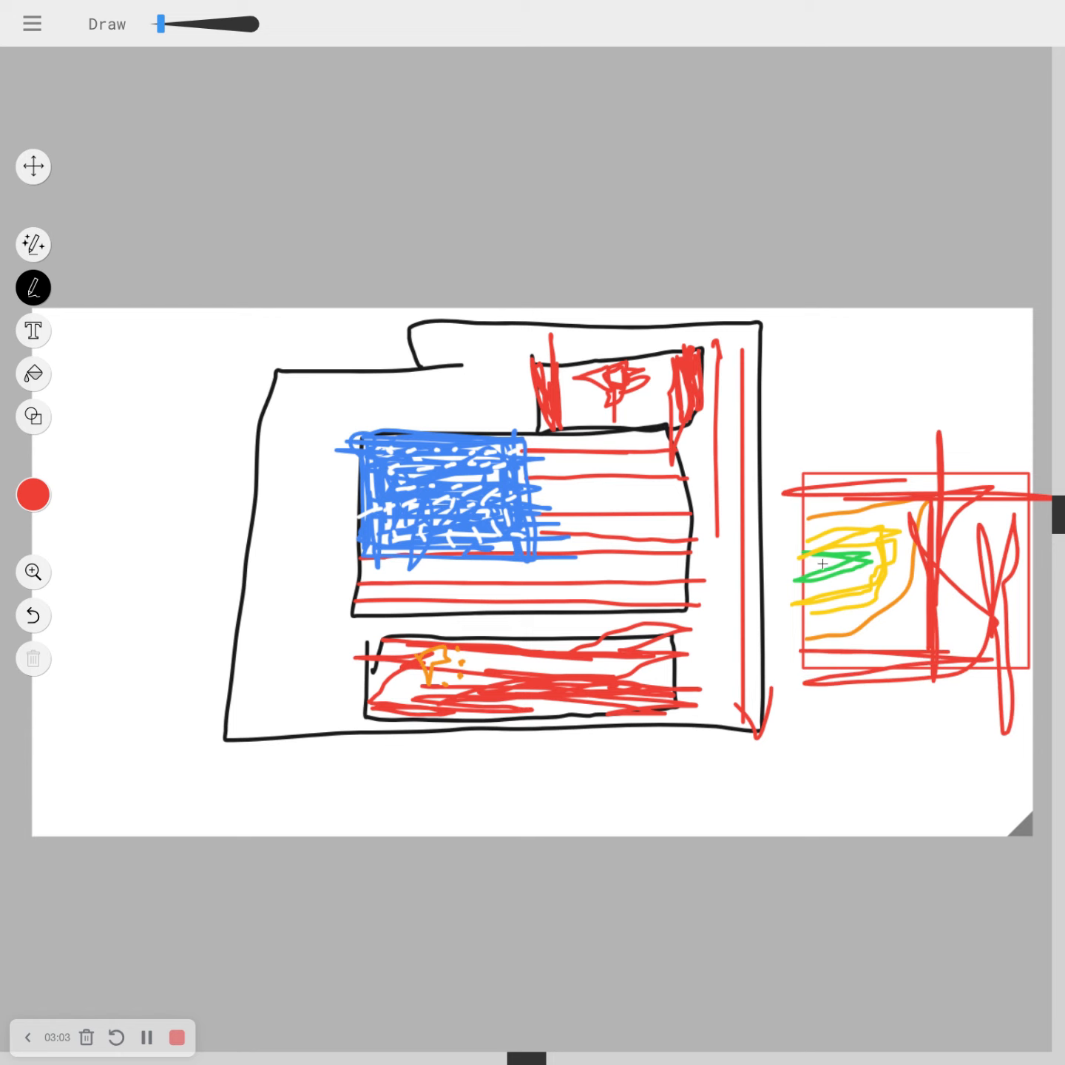
pyautogui.moveTo(823, 564)
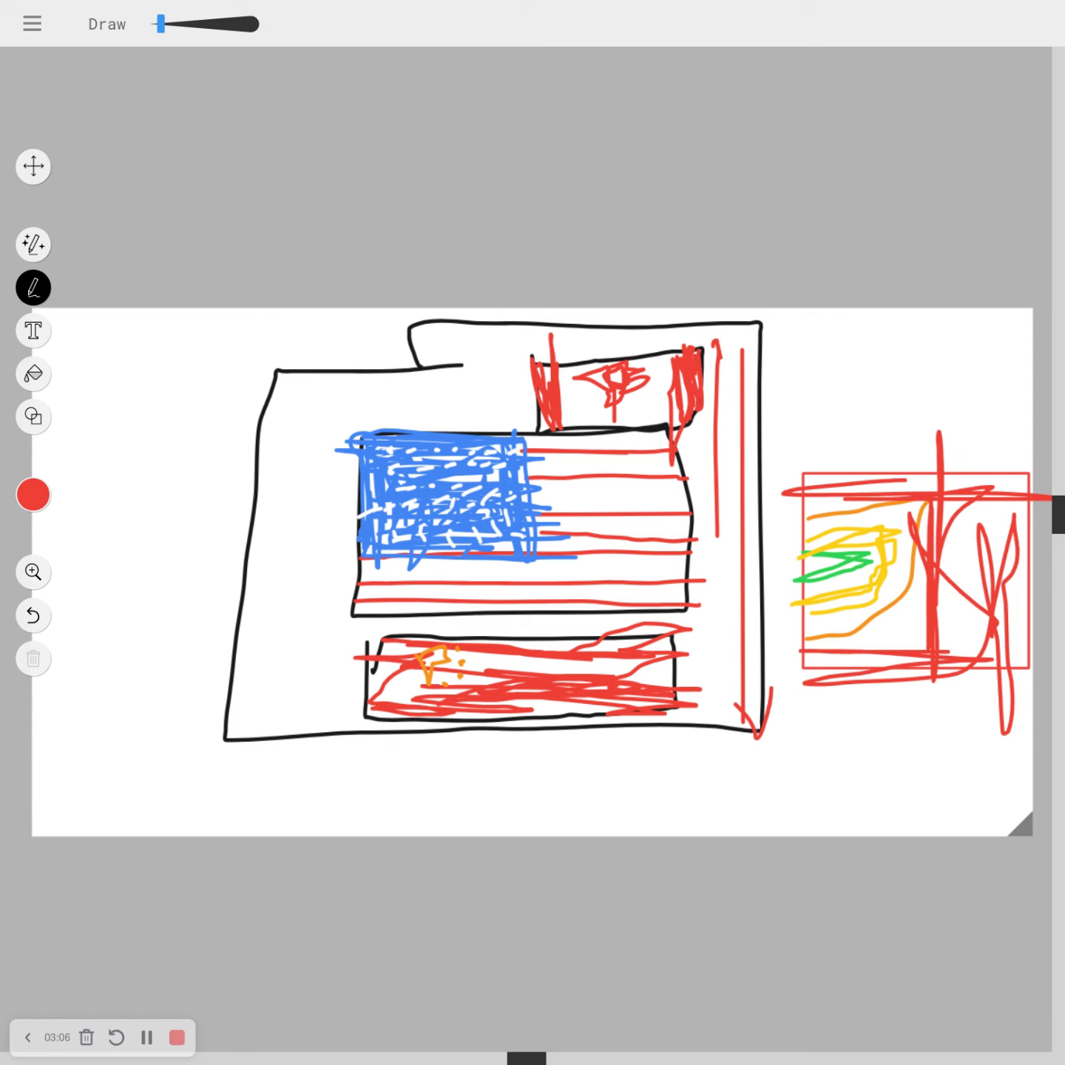
pyautogui.click(175, 1037)
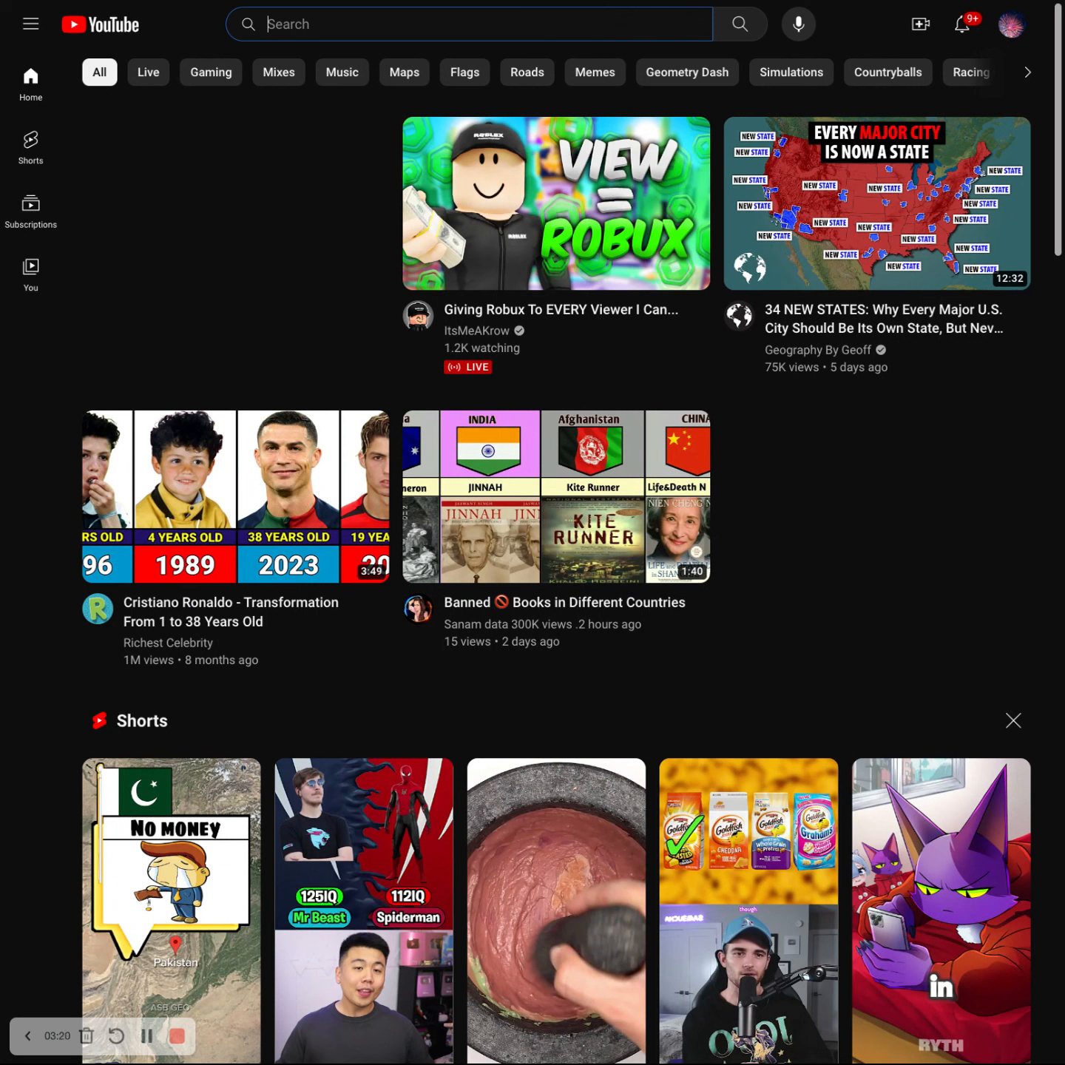
# Enter 'south africa' in the YouTube search box, correcting the mistyped letters
pyautogui.write('hk')
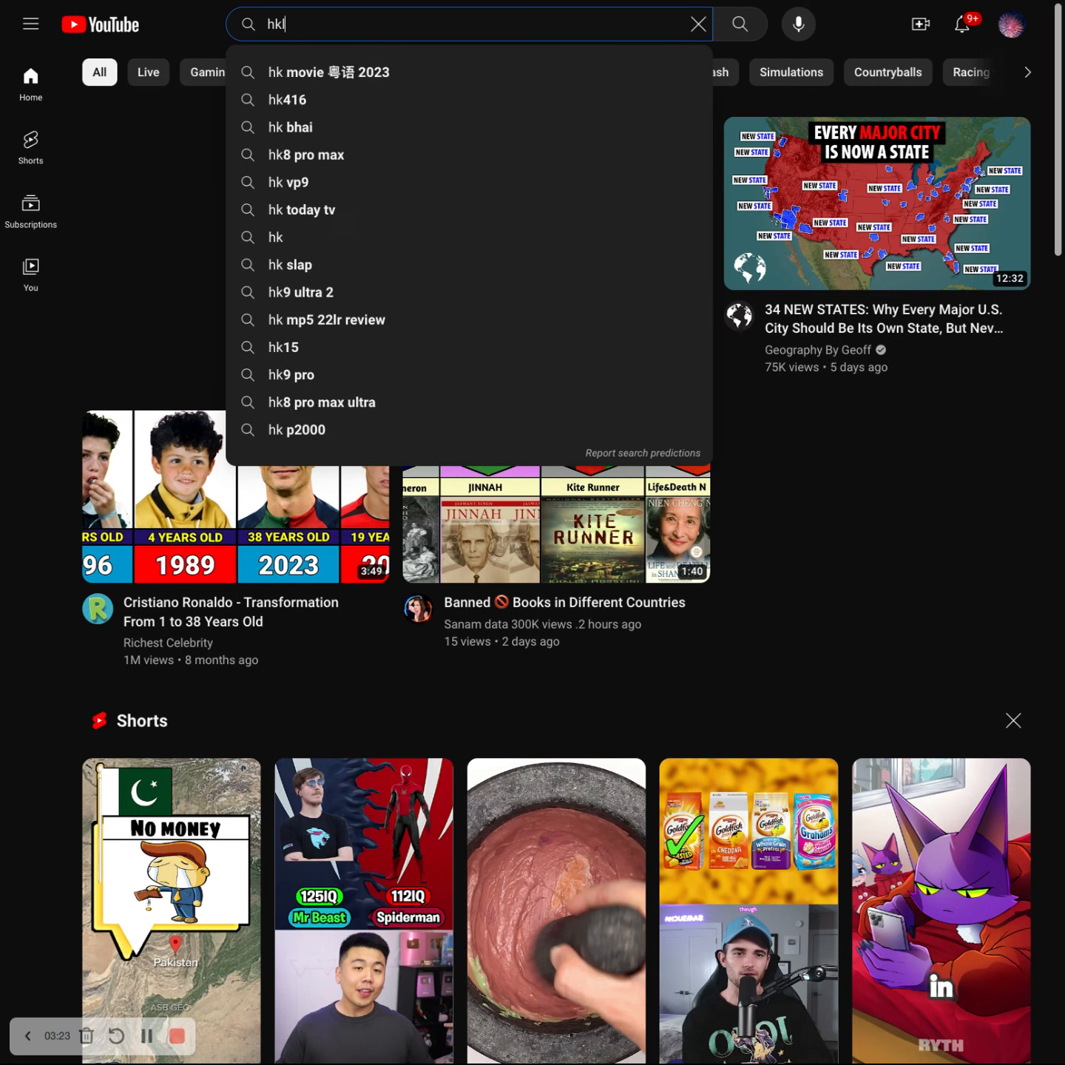
pyautogui.press('Backspace')
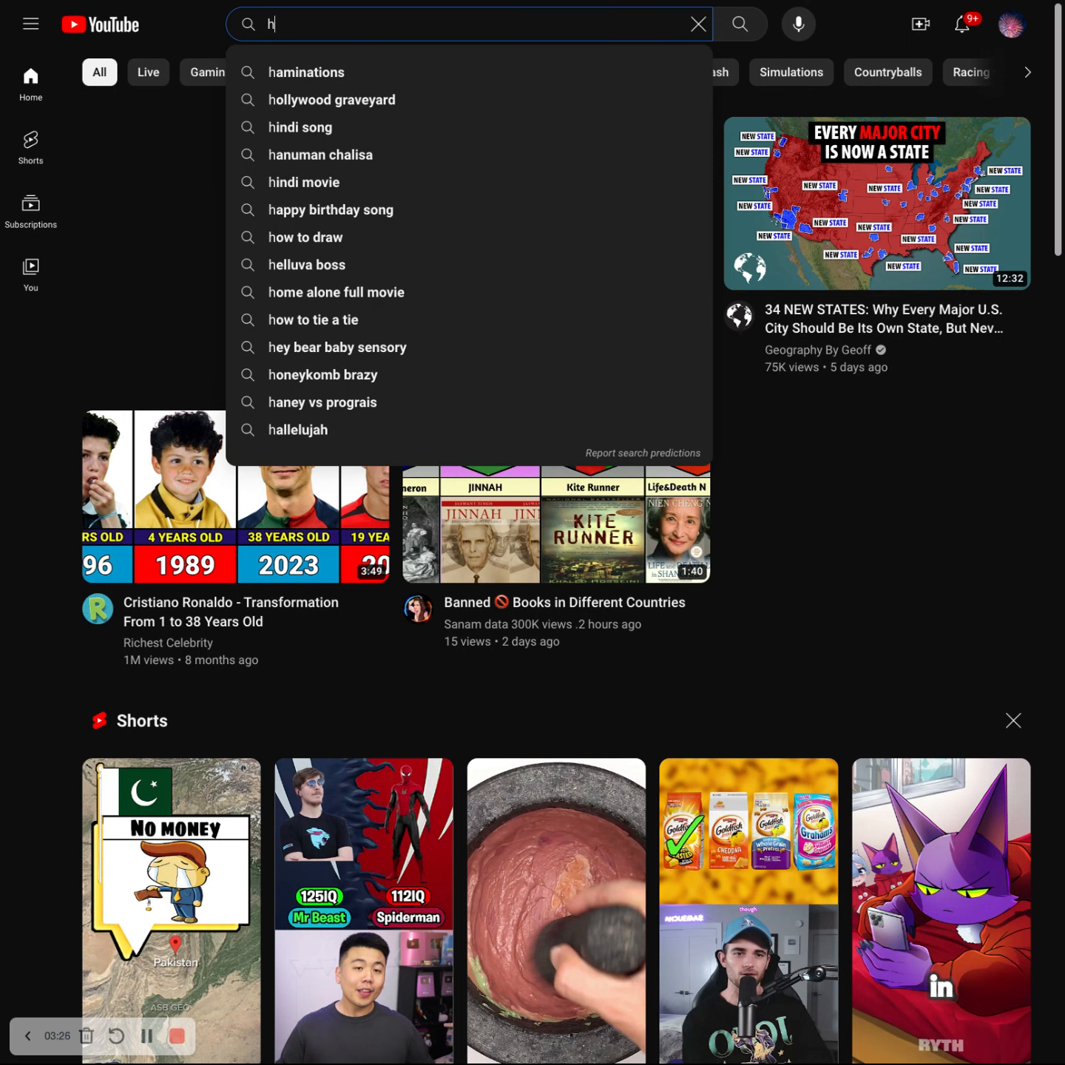
pyautogui.write('d')
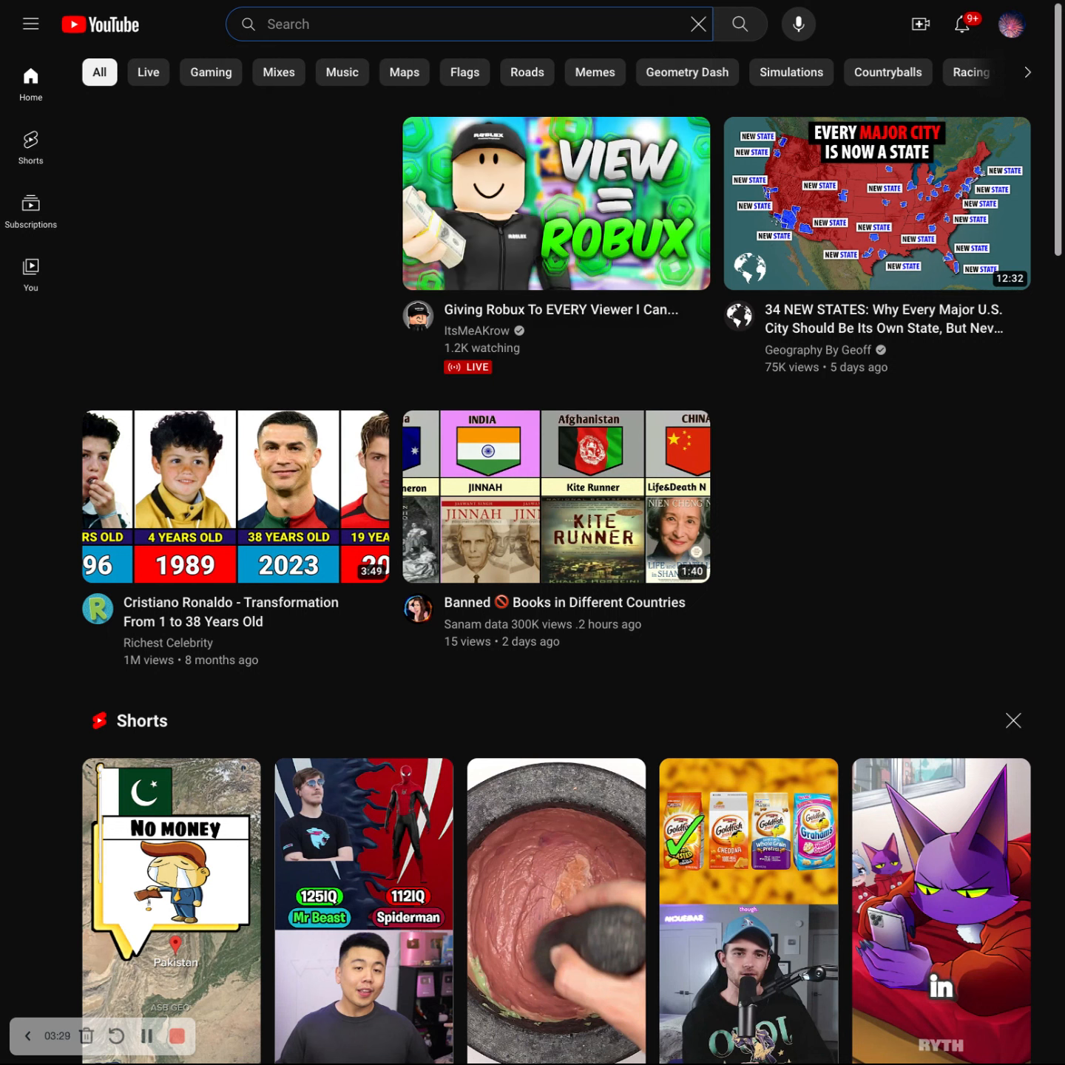
pyautogui.write('g')
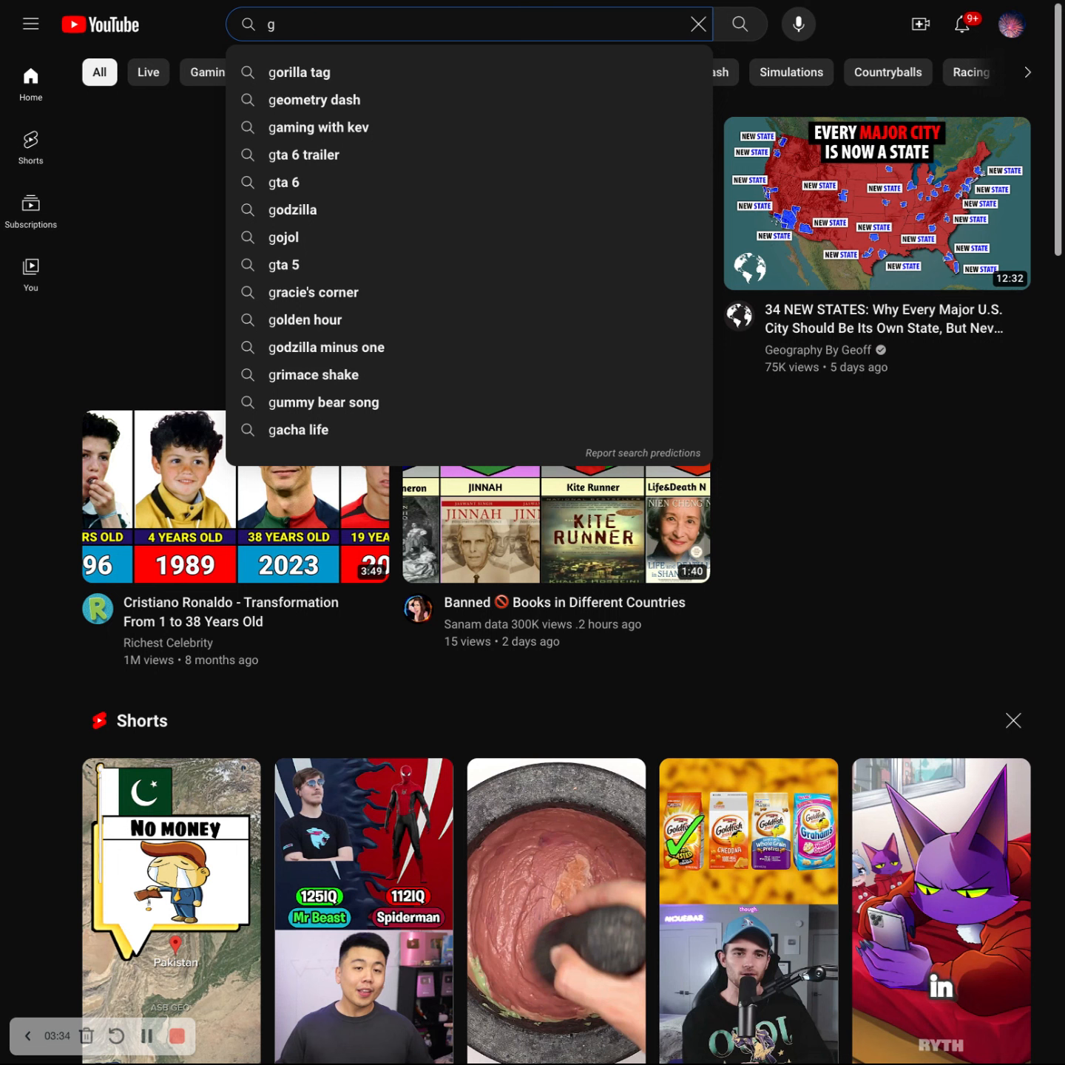
pyautogui.write('s')
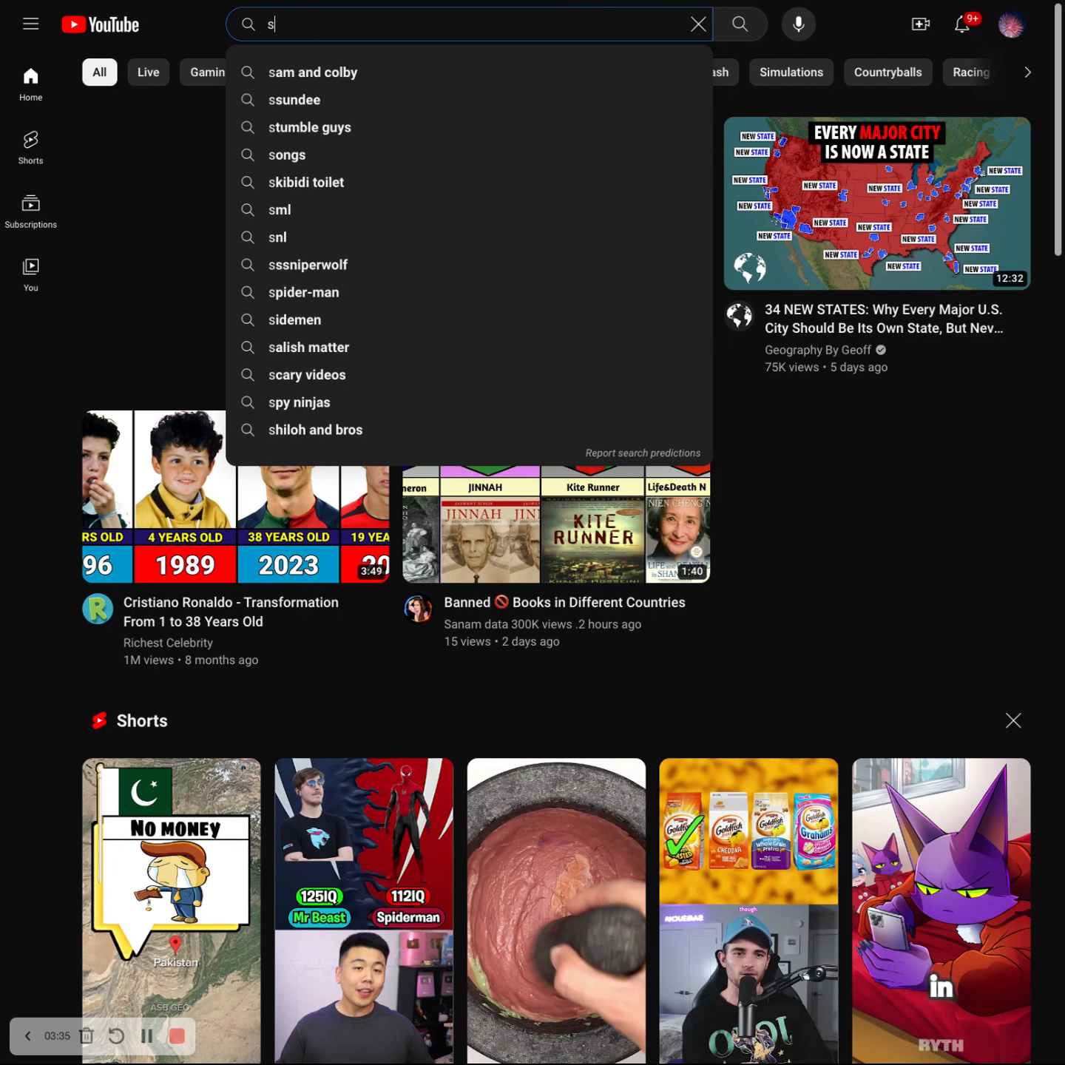
pyautogui.write('outh a')
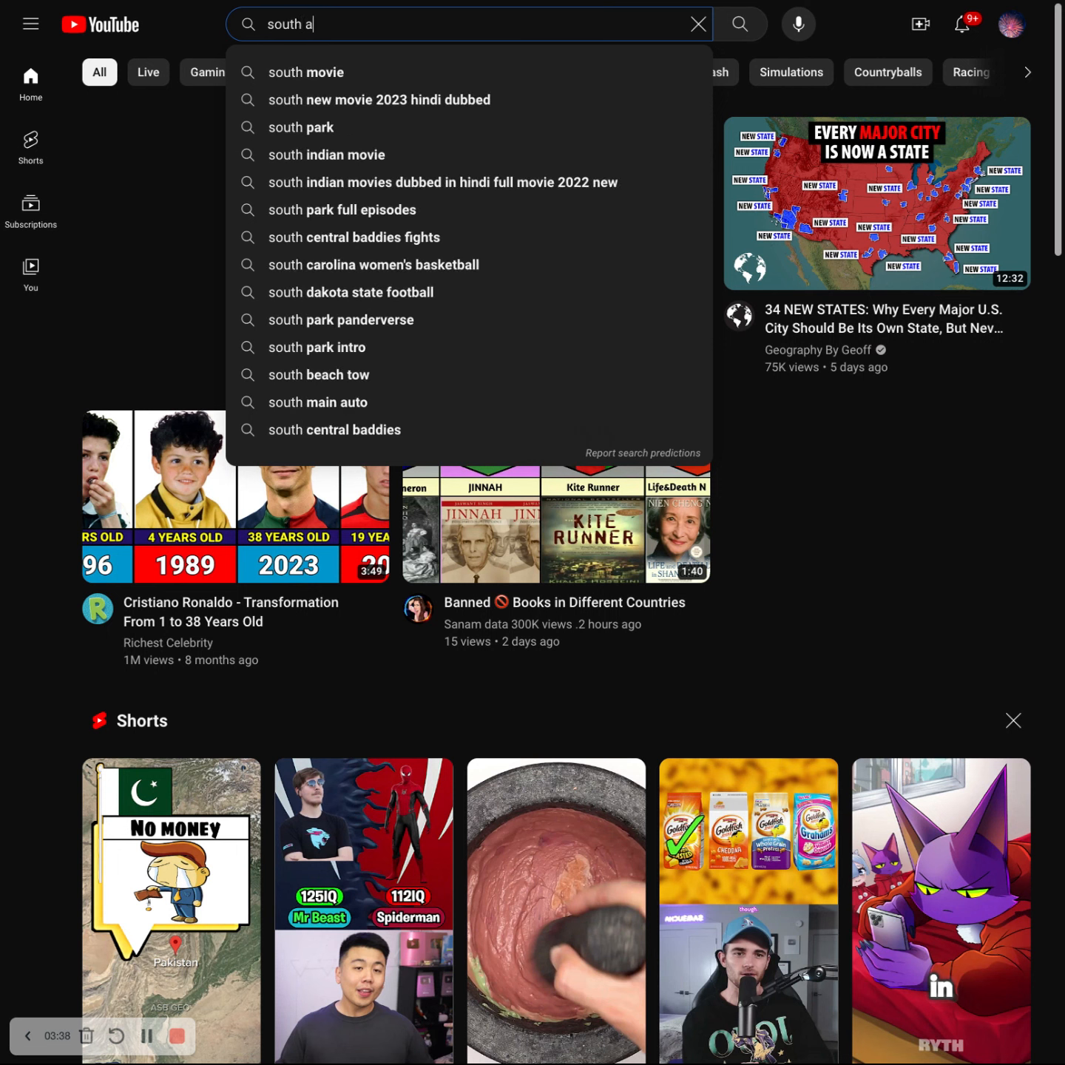
pyautogui.write('frica')
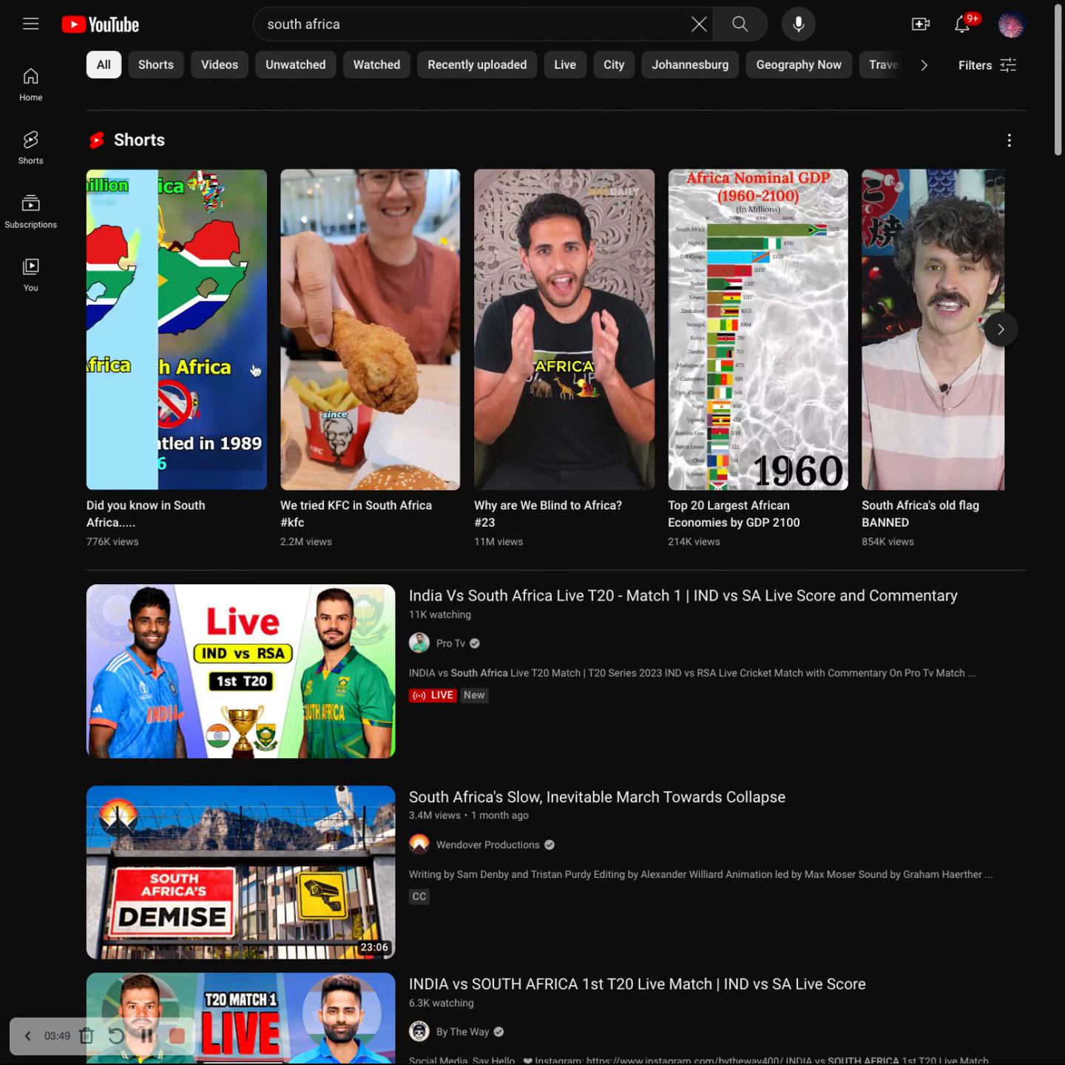
pyautogui.moveTo(467, 117)
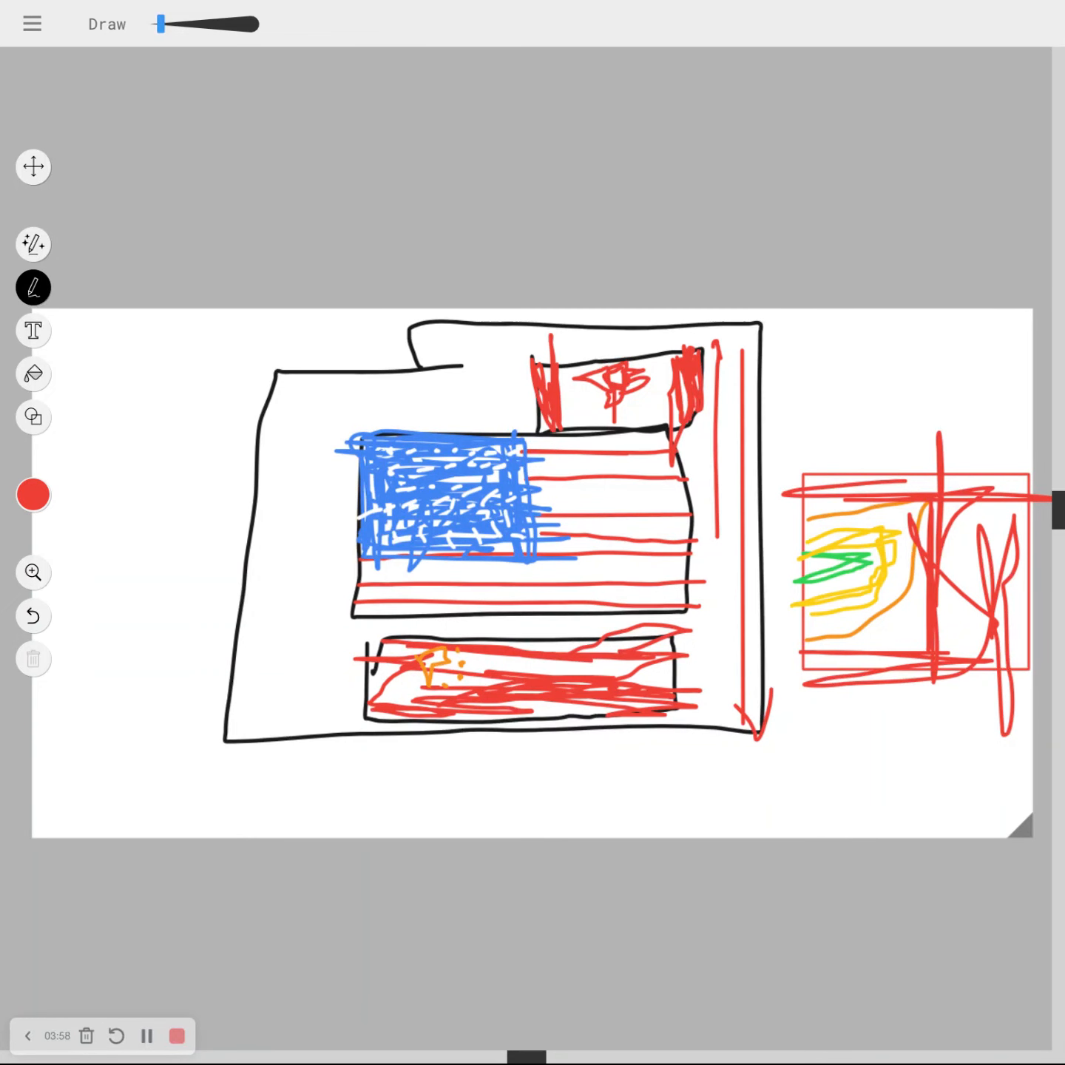
pyautogui.moveTo(835, 305)
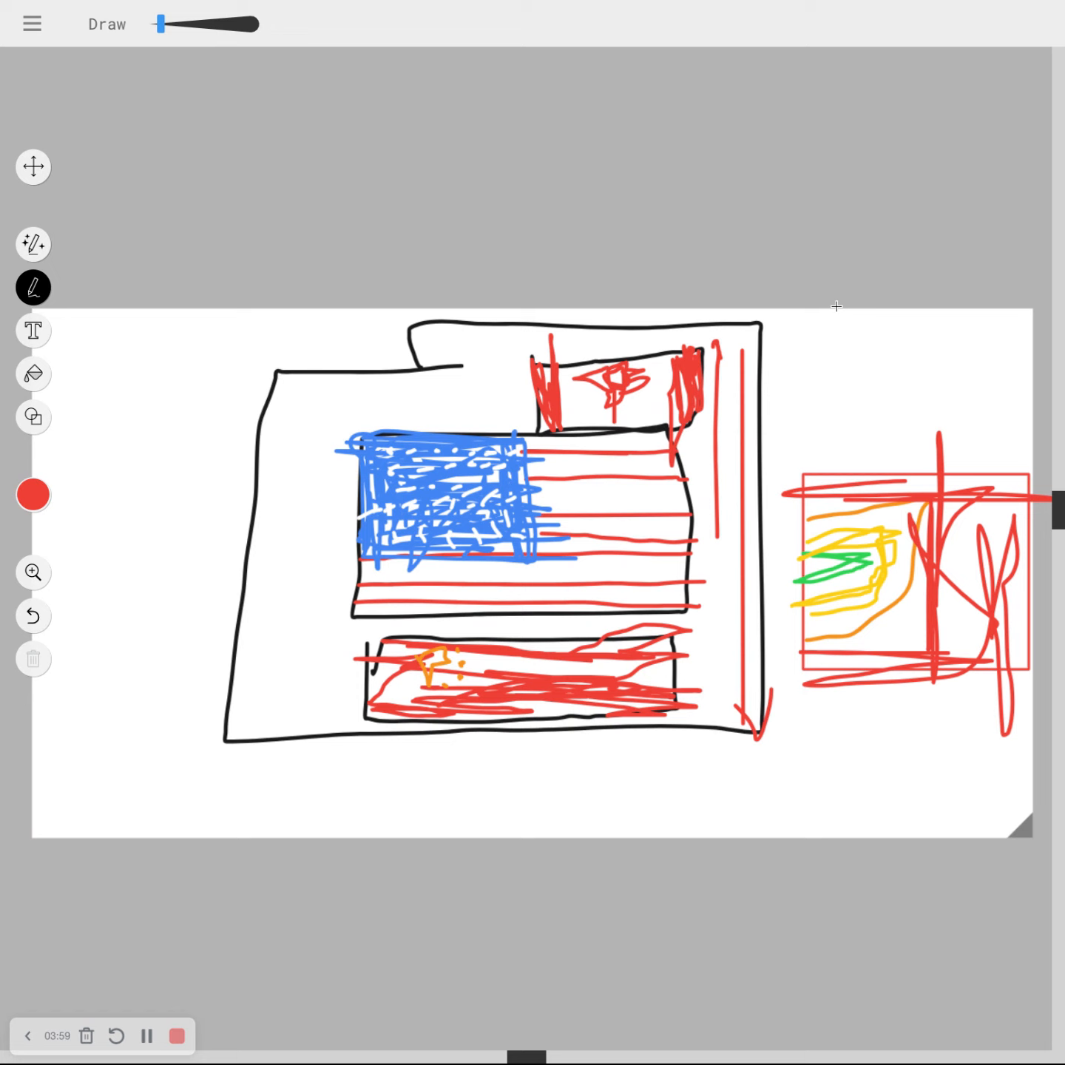
pyautogui.moveTo(966, 400)
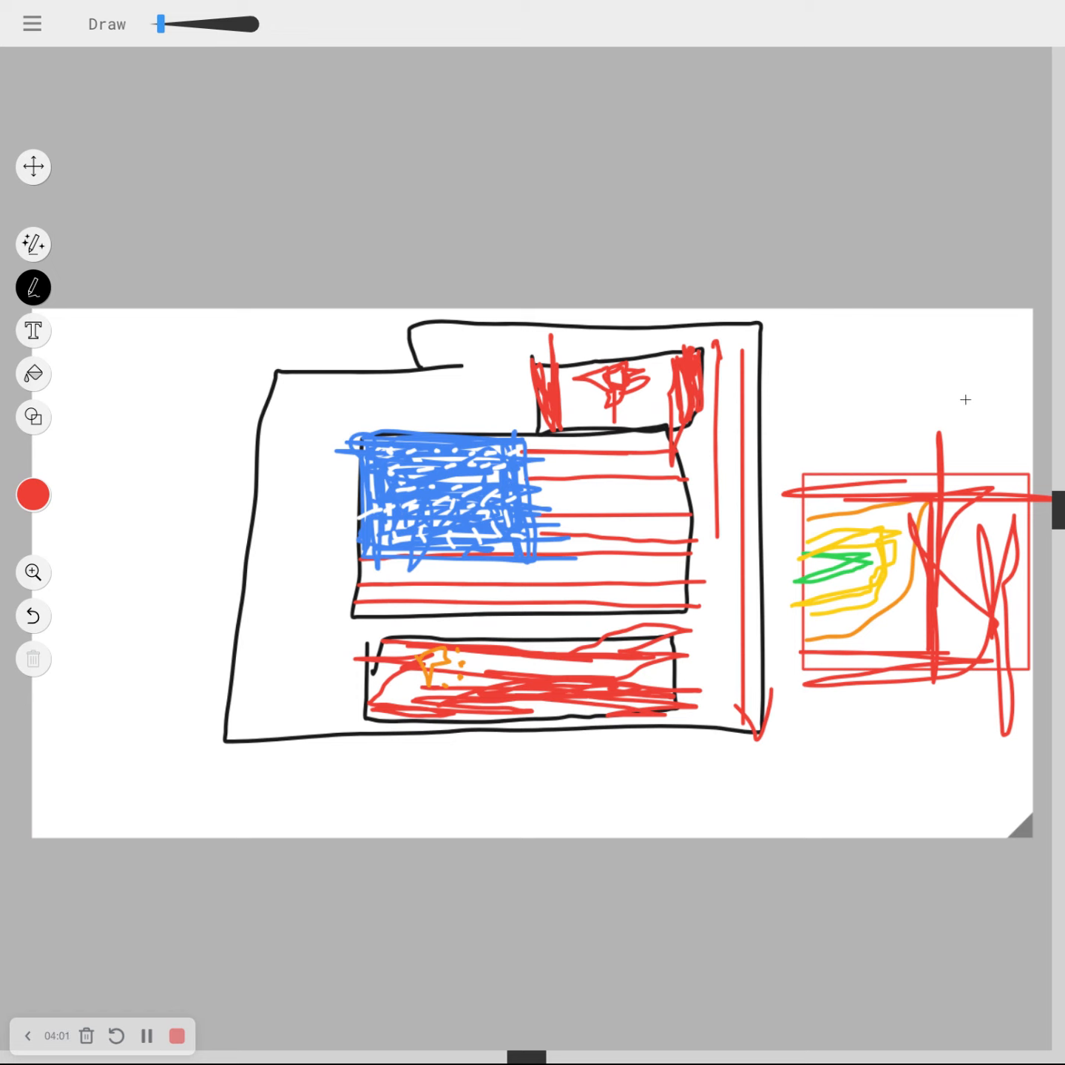
pyautogui.moveTo(816, 365)
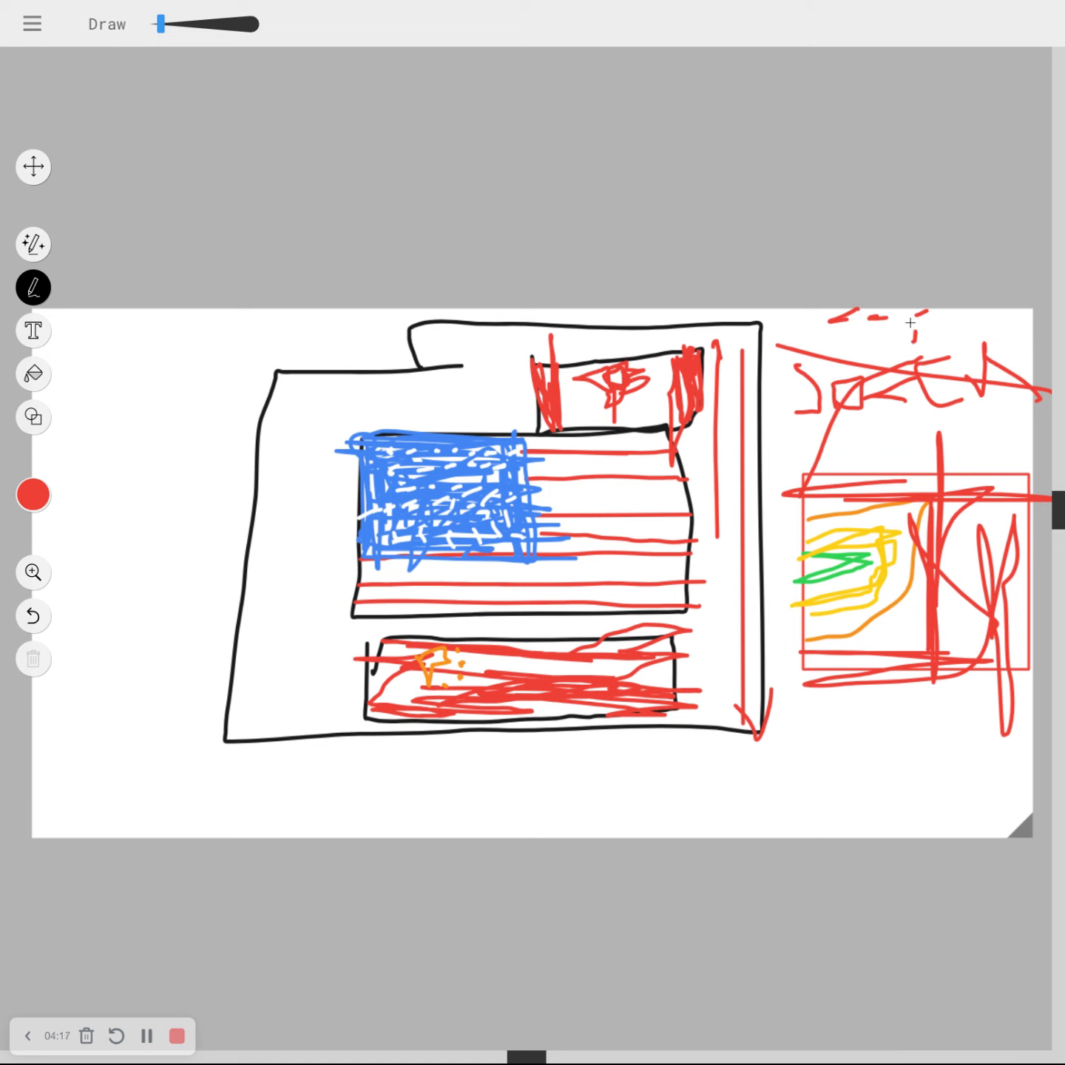
pyautogui.moveTo(659, 394)
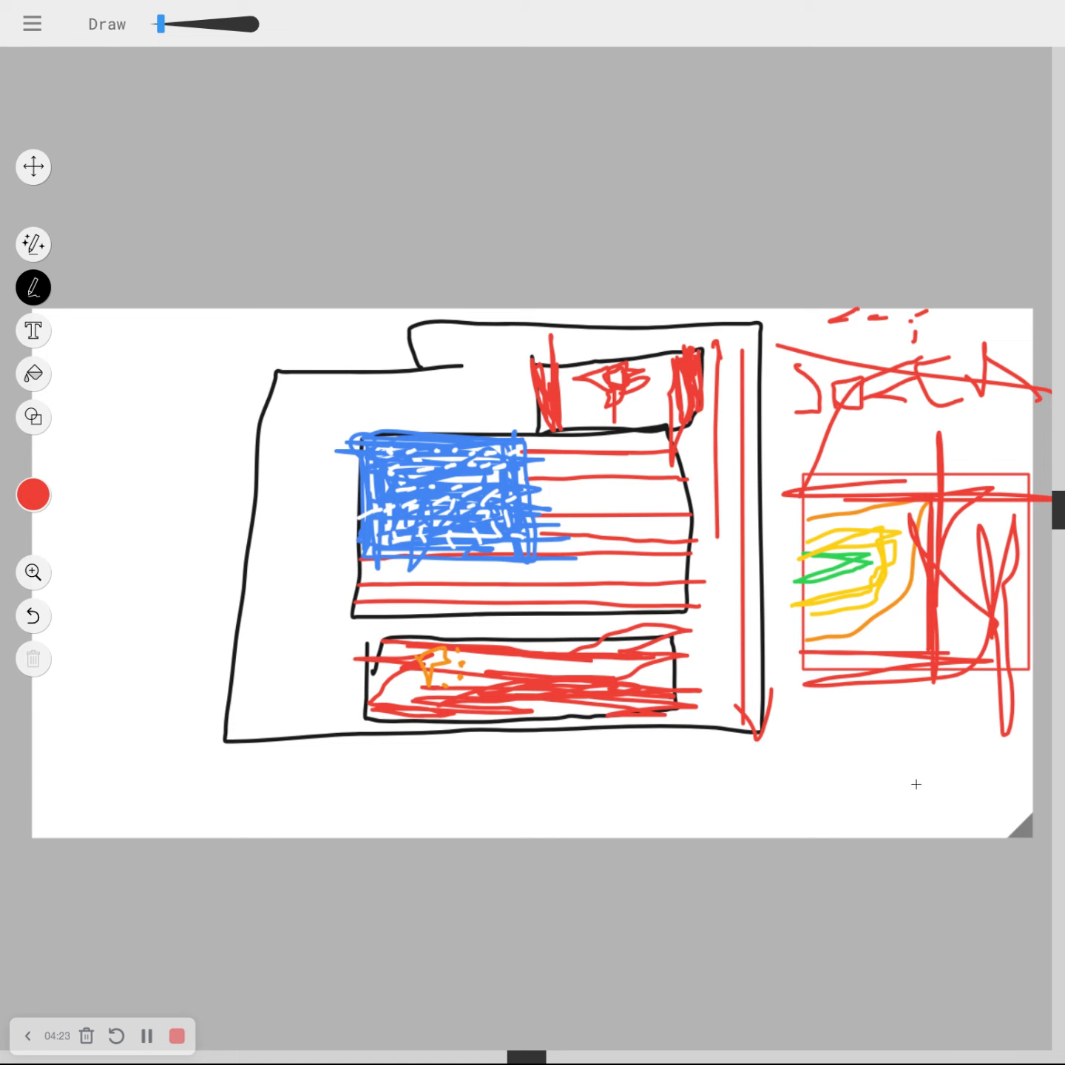
pyautogui.moveTo(456, 6)
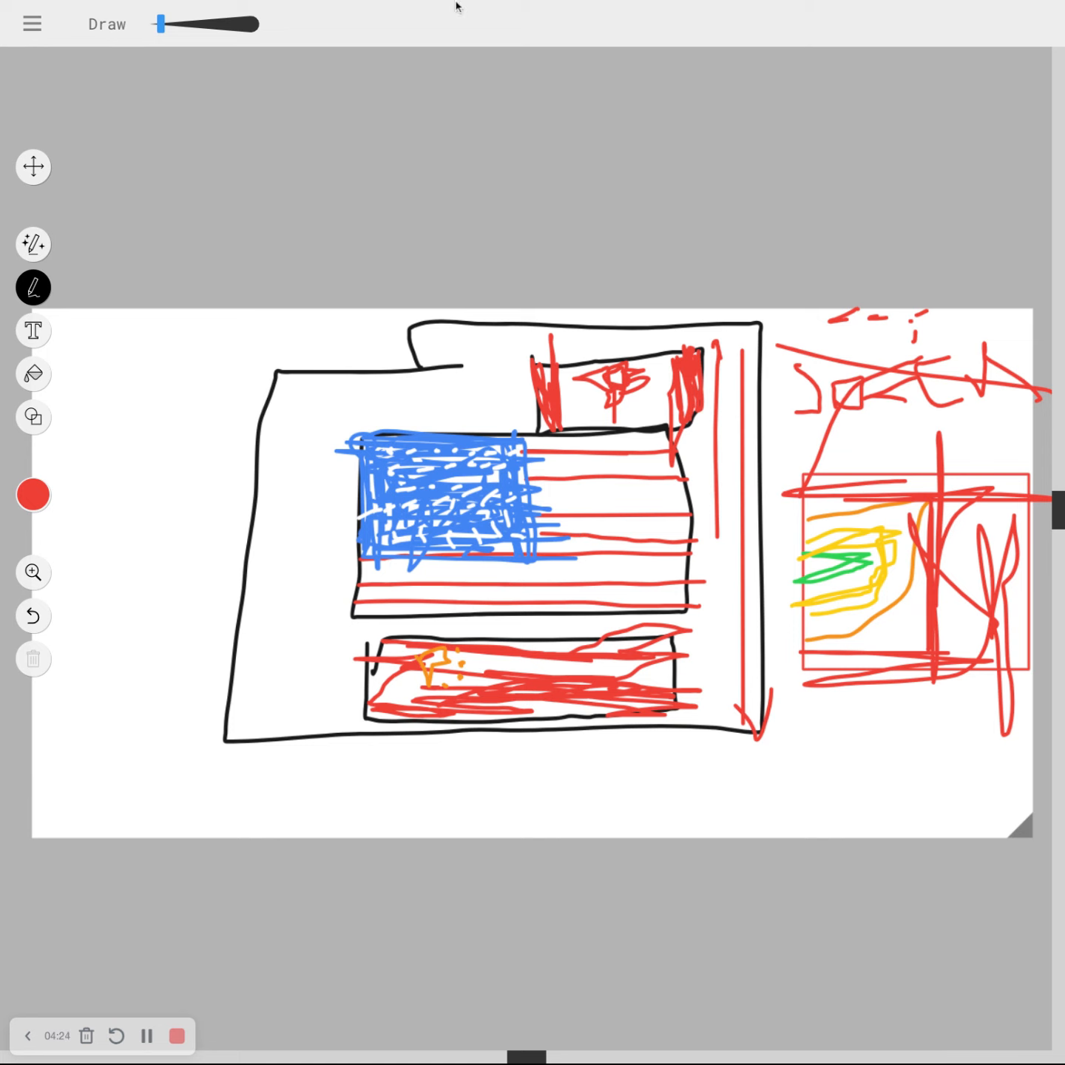